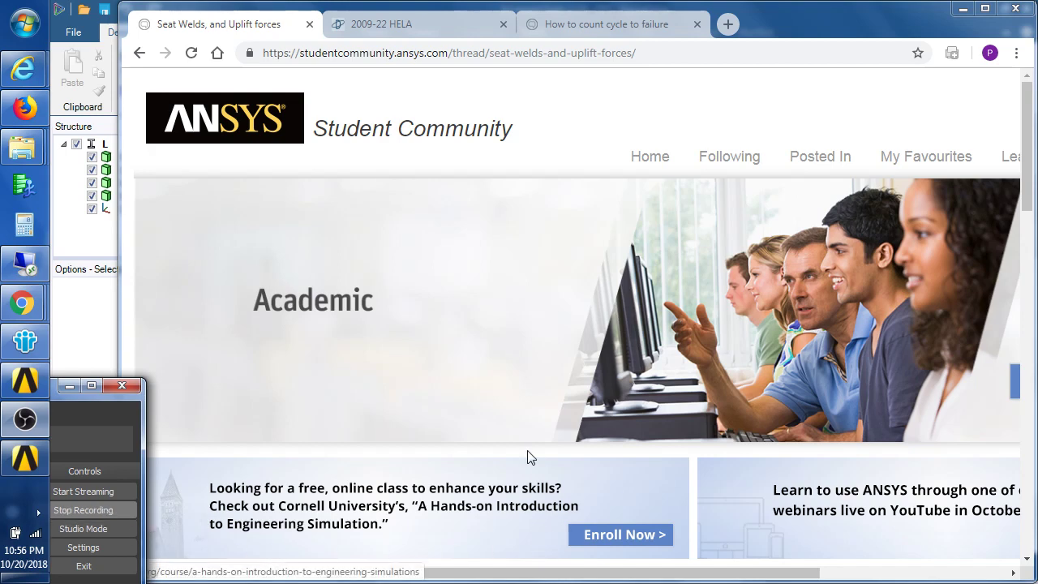
mouse_move(253, 161)
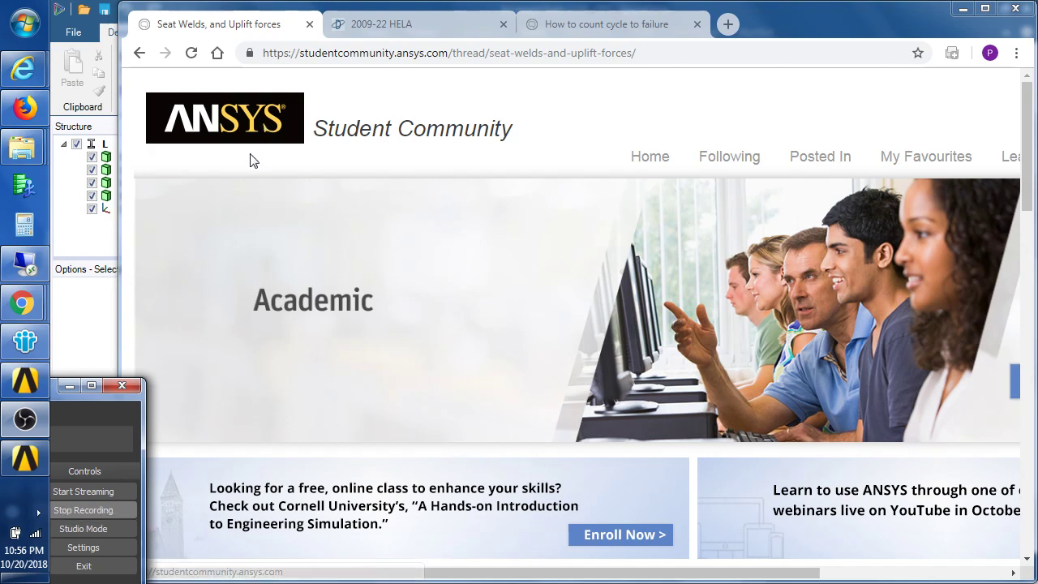
- Scroll the Seat Welds thread down until the annotated weld diagram comes into view
left_click(122, 386)
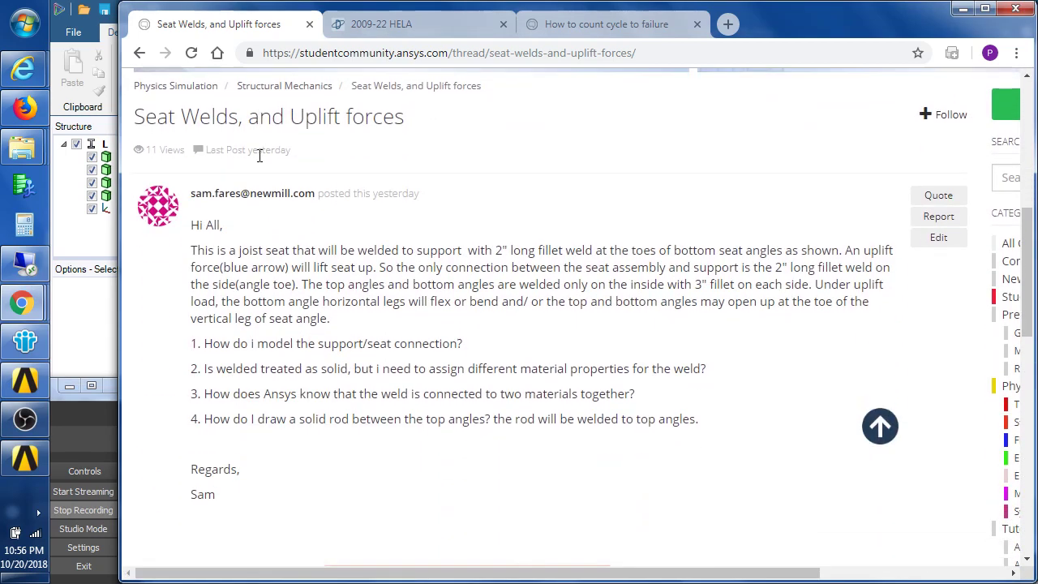
scroll("down", 3)
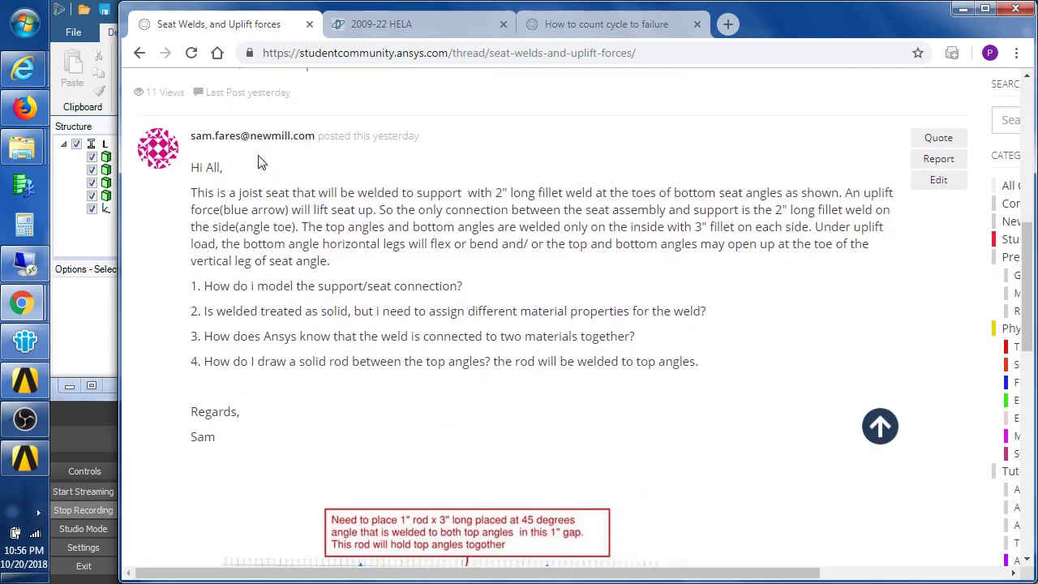
scroll("down", 3)
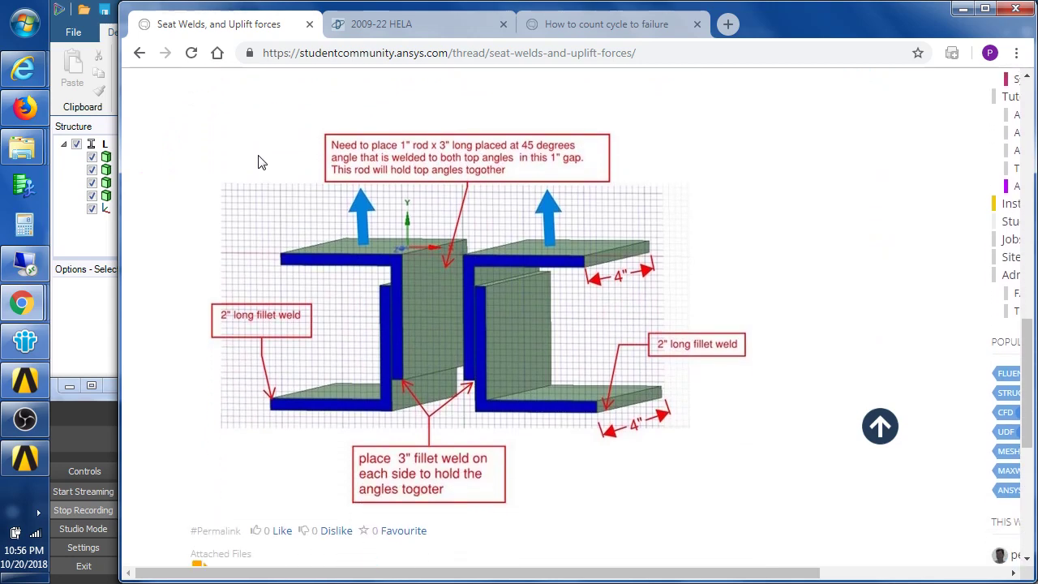
mouse_move(202, 199)
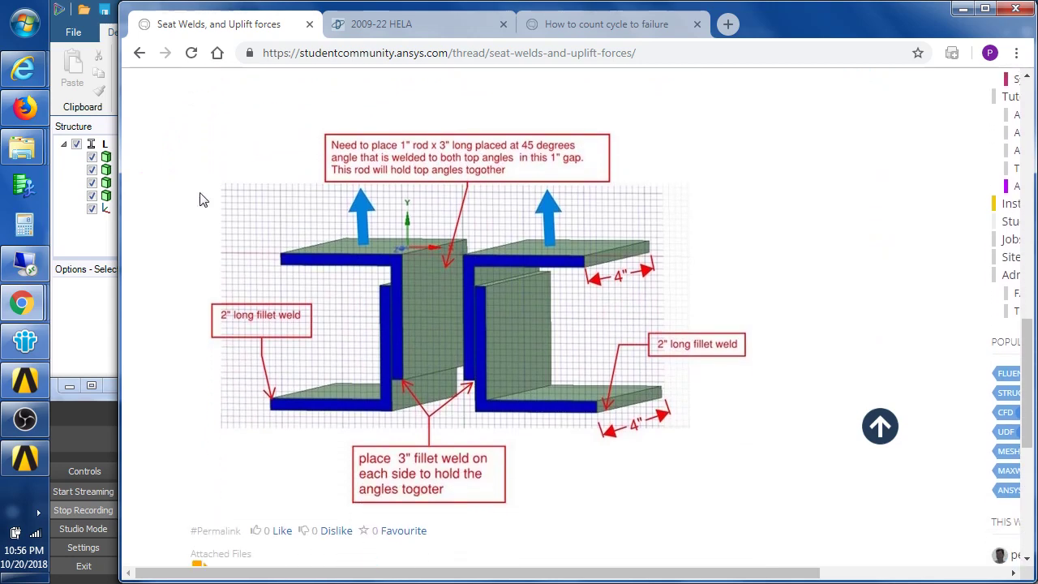
mouse_move(187, 372)
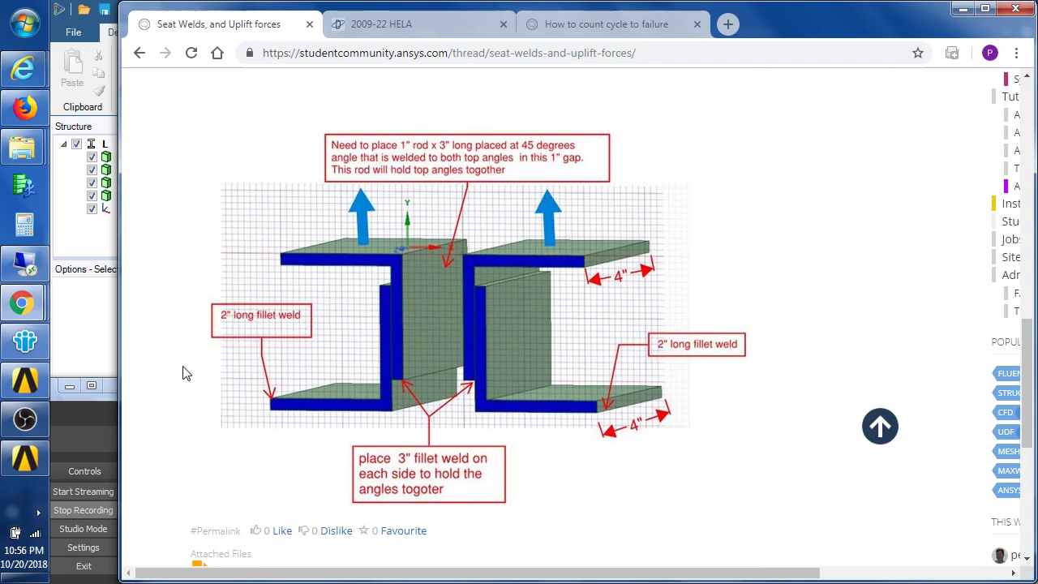
mouse_move(273, 473)
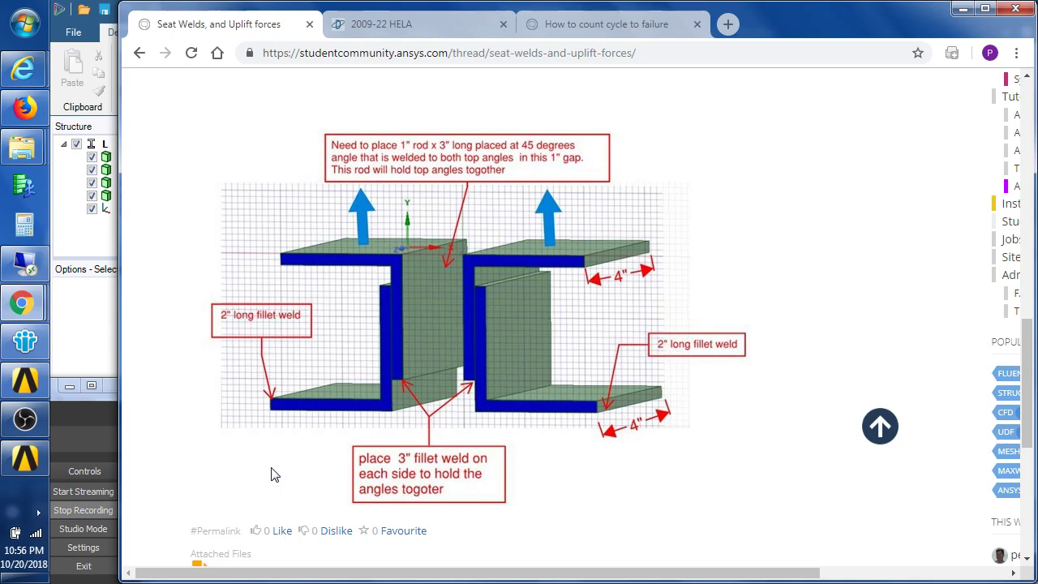
mouse_move(386, 478)
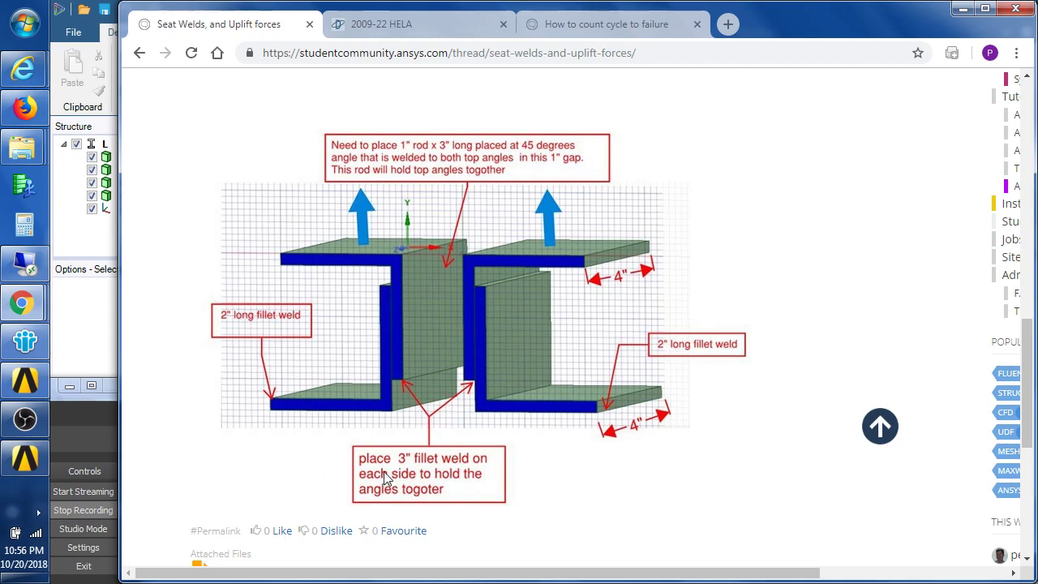
mouse_move(671, 407)
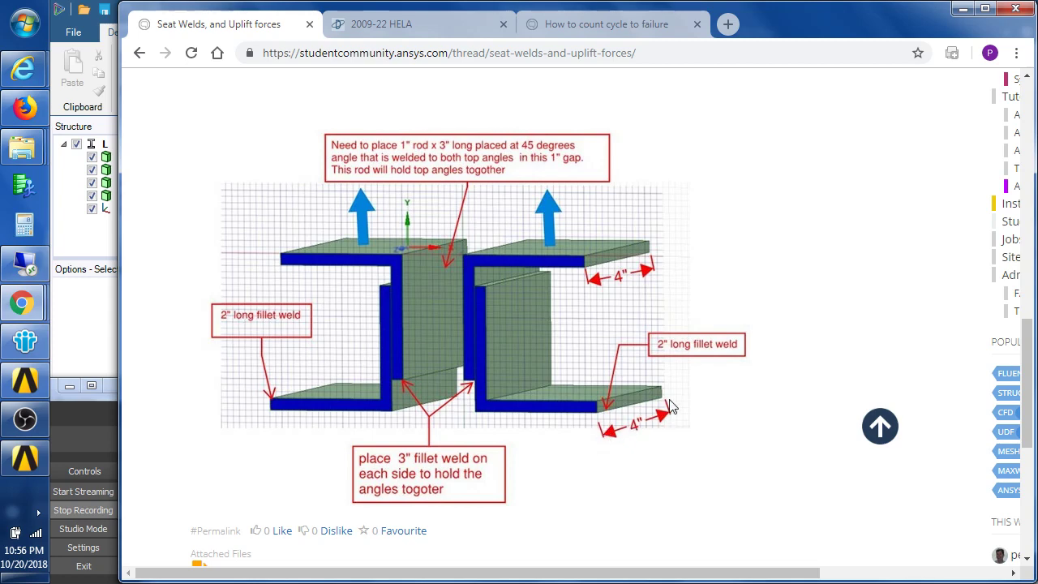
mouse_move(607, 436)
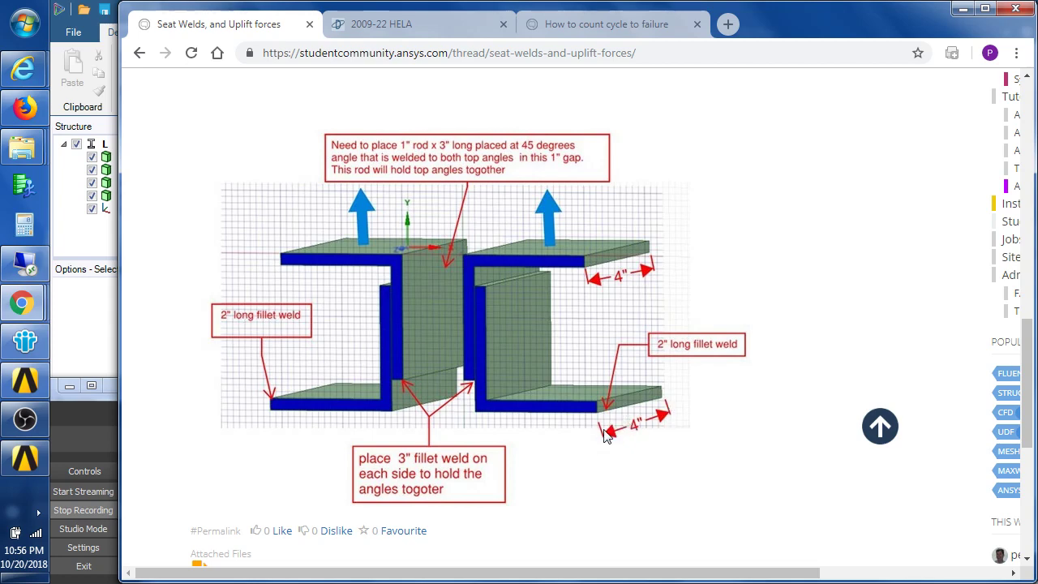
mouse_move(592, 437)
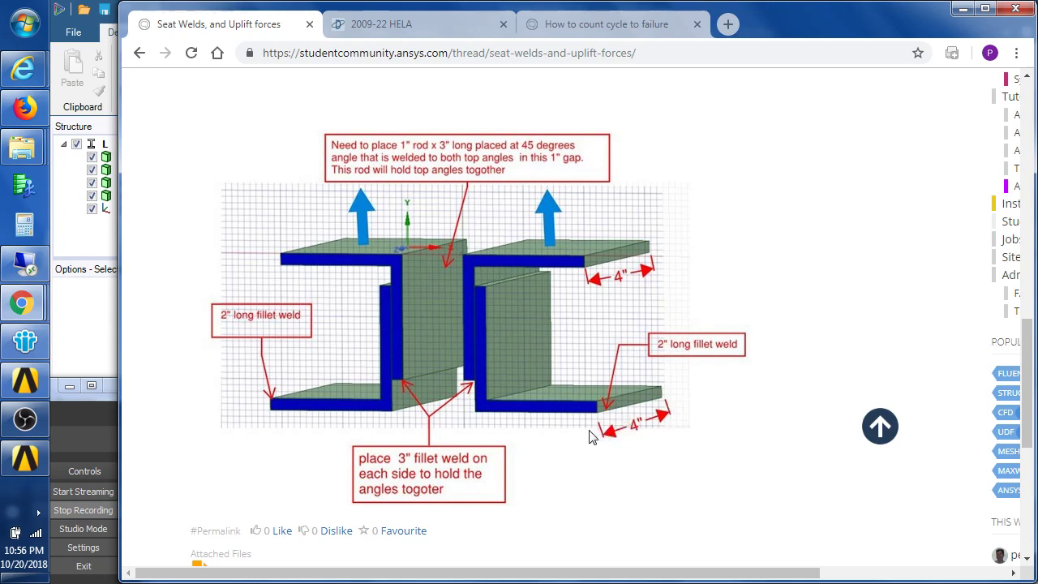
mouse_move(629, 402)
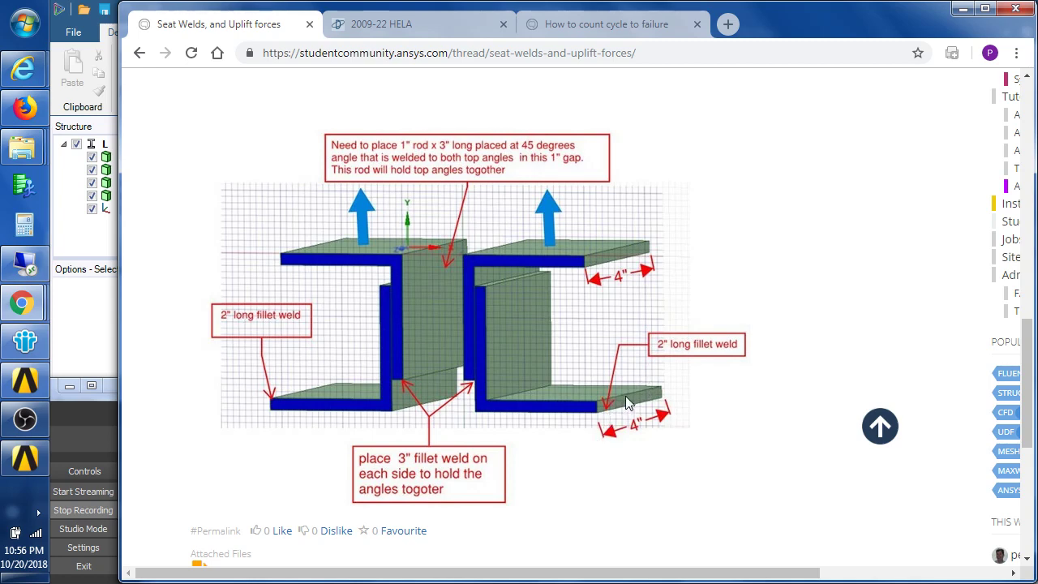
mouse_move(428, 386)
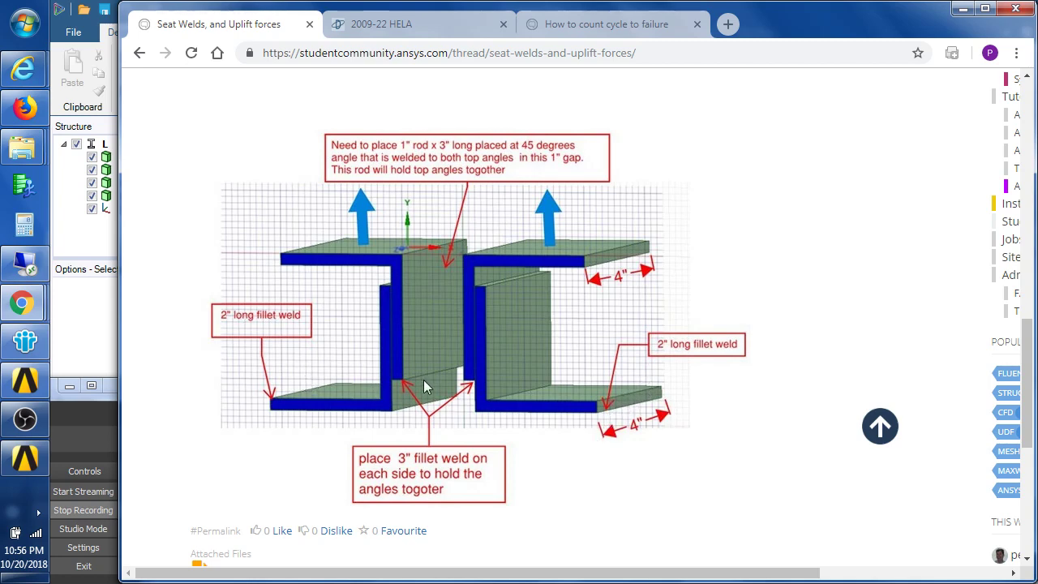
mouse_move(373, 386)
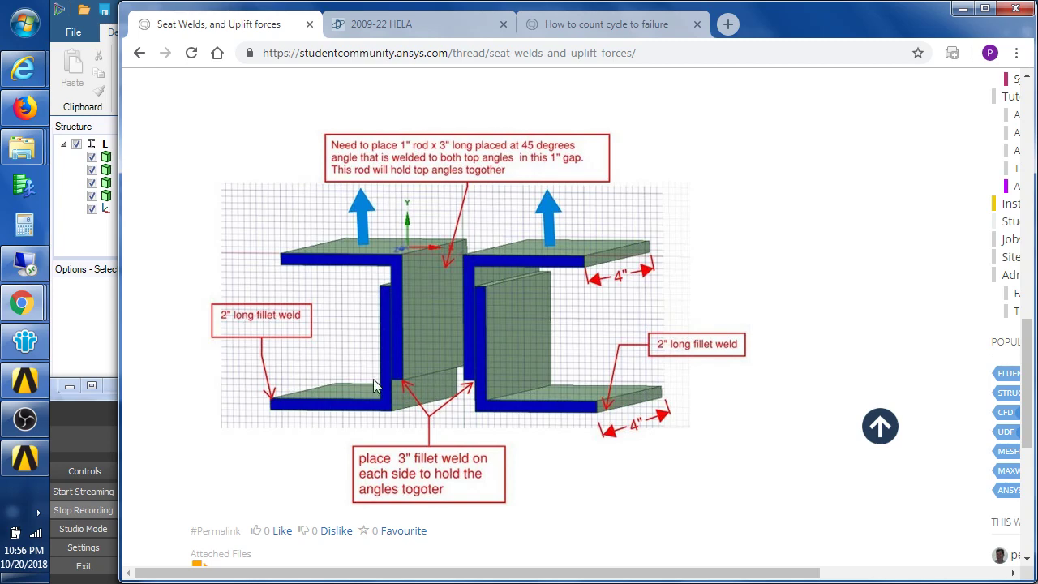
mouse_move(444, 282)
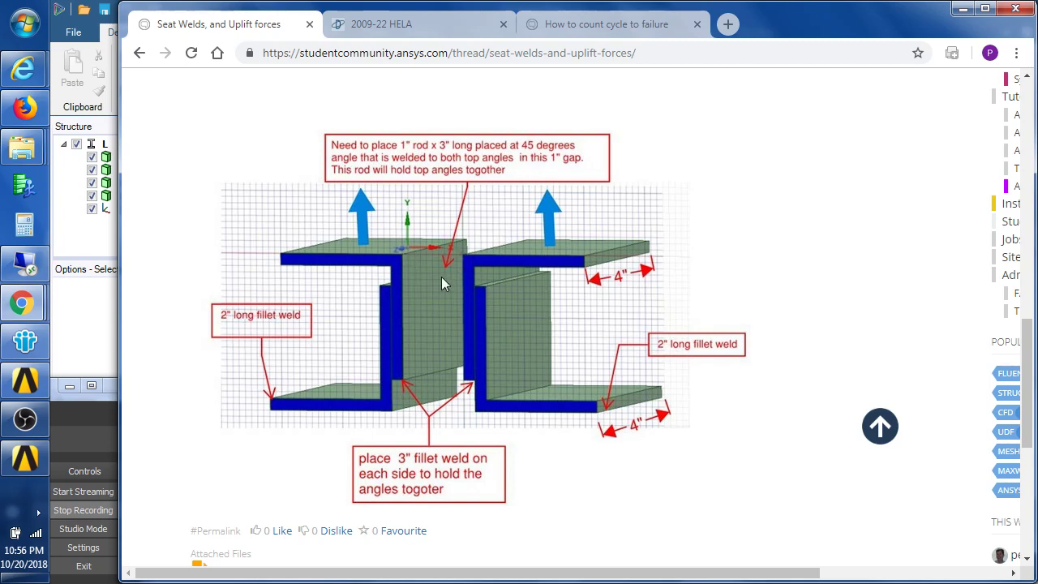
mouse_move(321, 188)
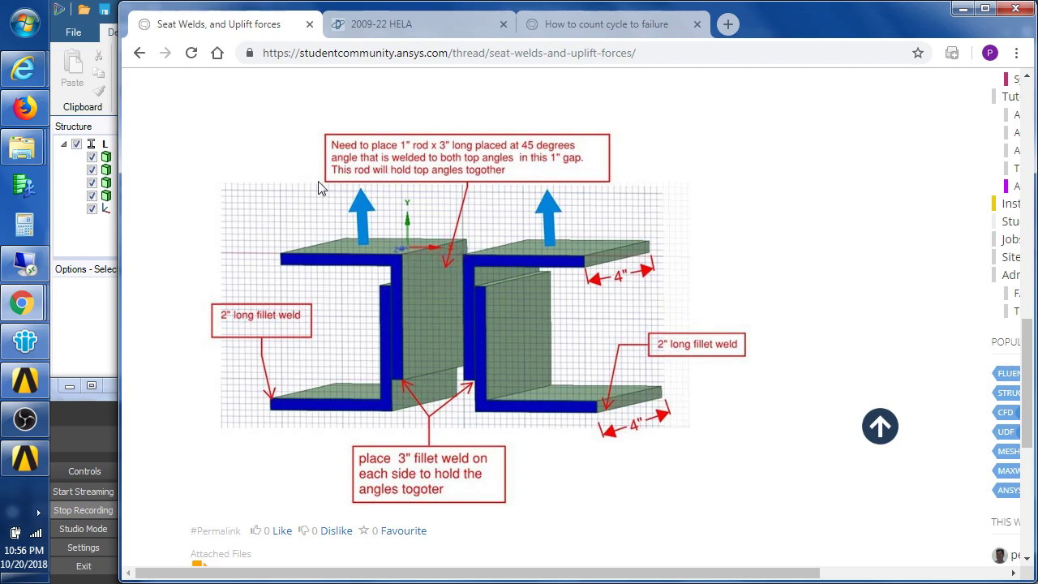
mouse_move(209, 193)
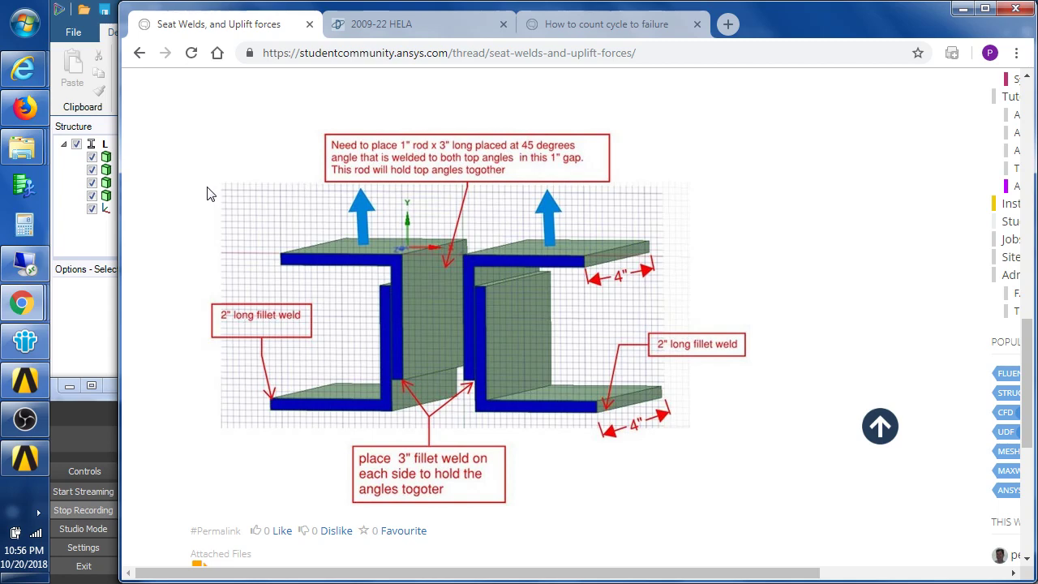
mouse_move(207, 244)
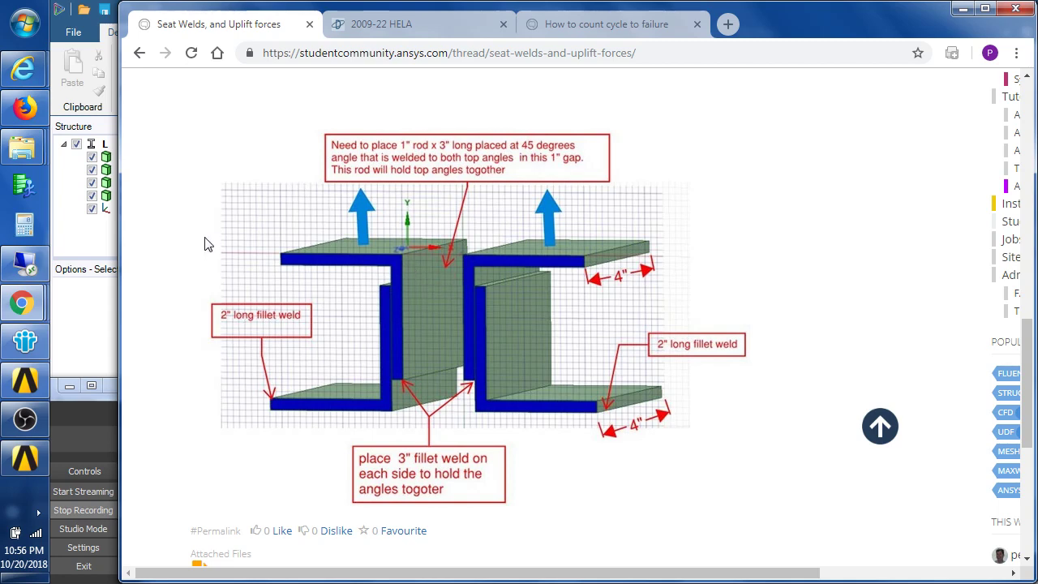
- Re-read the numbered modeling questions, then return to the annotated seat diagram
scroll("up", 3)
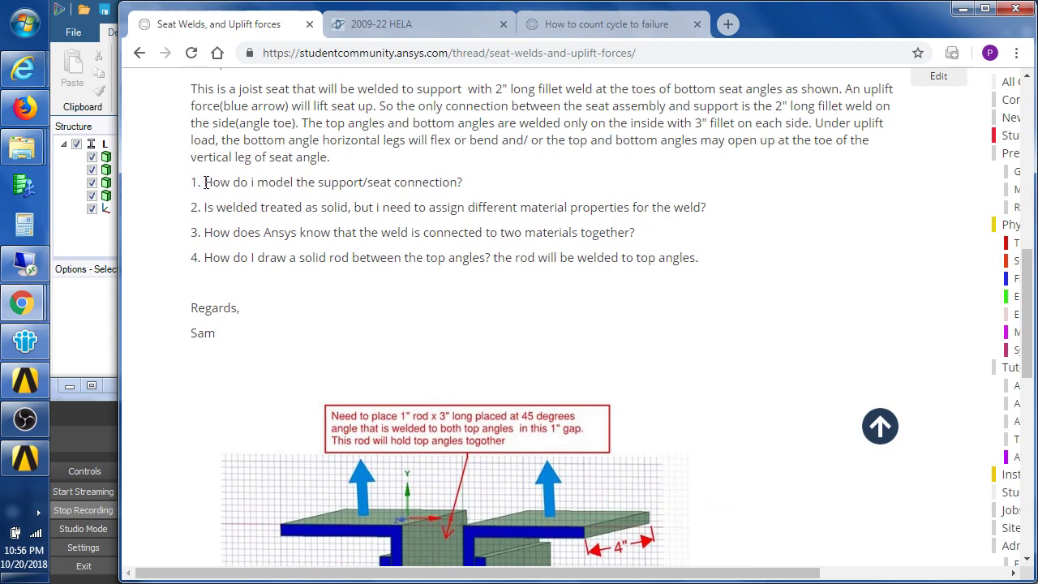
mouse_move(279, 201)
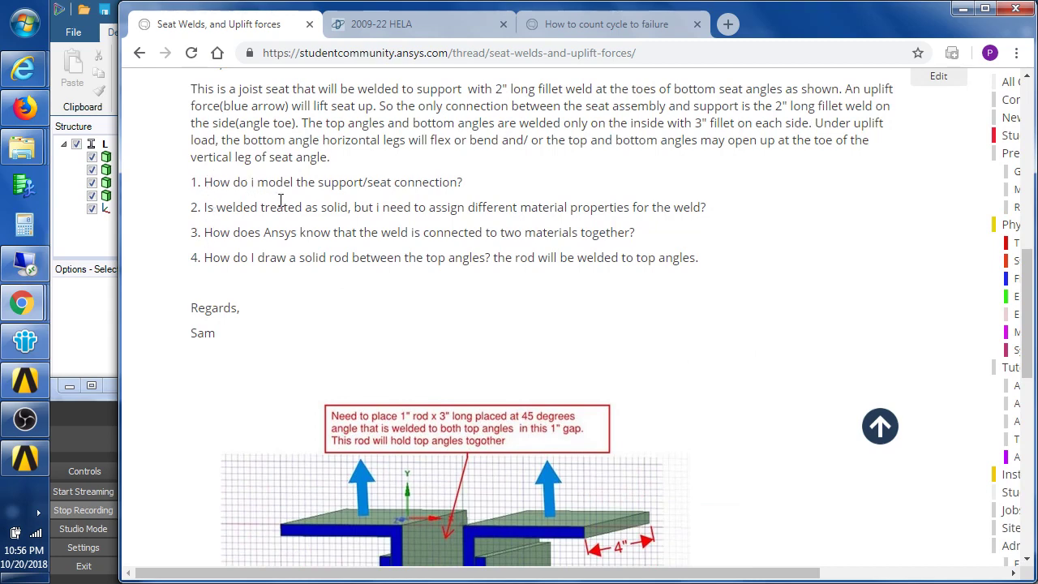
mouse_move(305, 295)
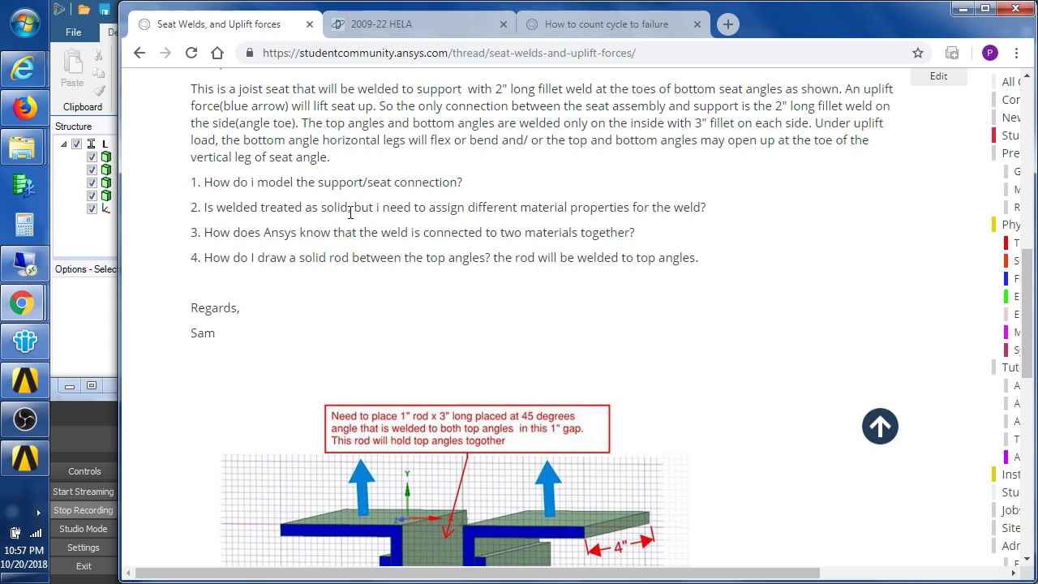
mouse_move(555, 208)
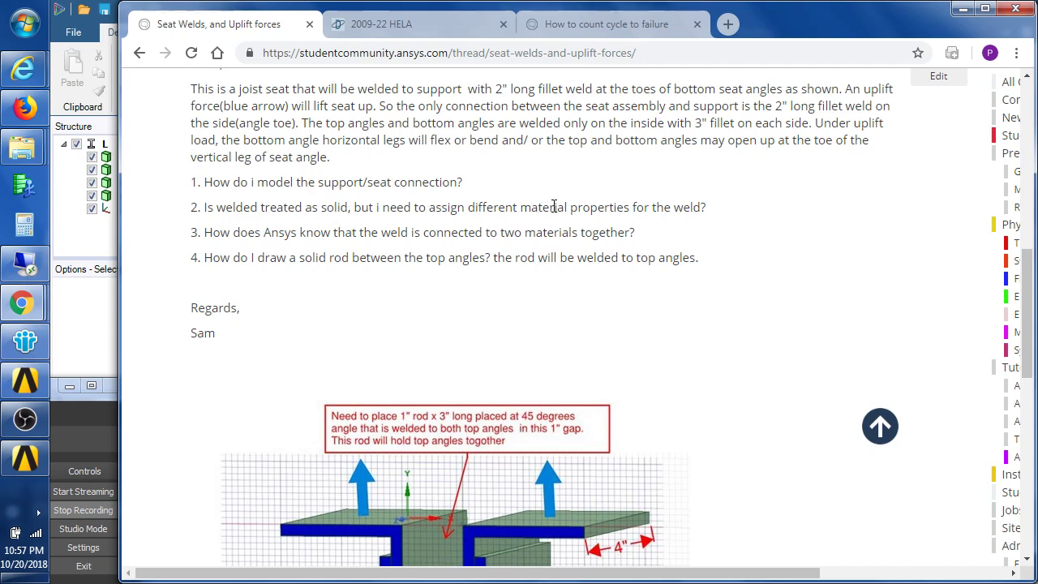
mouse_move(704, 208)
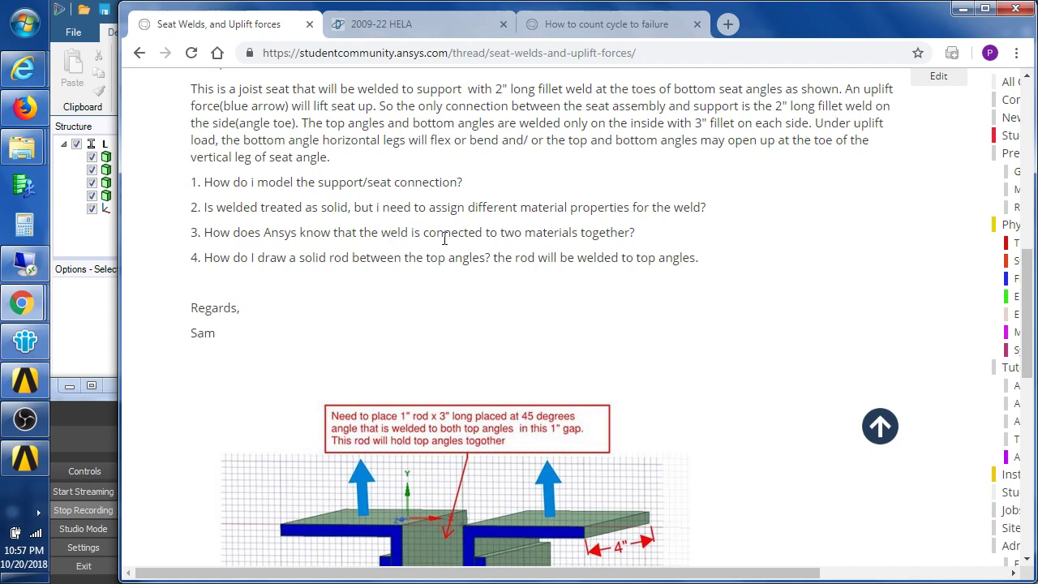
mouse_move(419, 279)
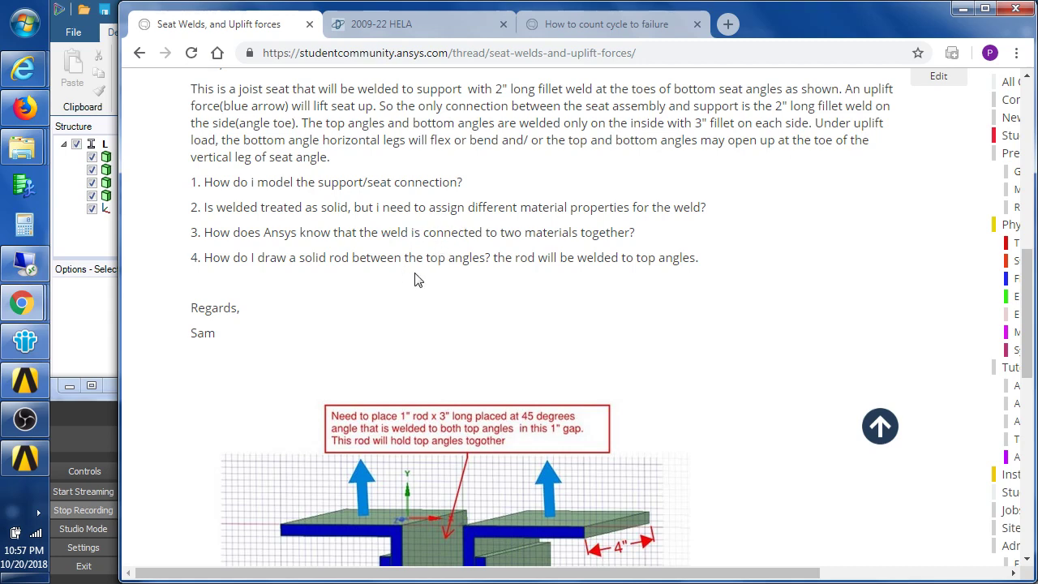
mouse_move(399, 295)
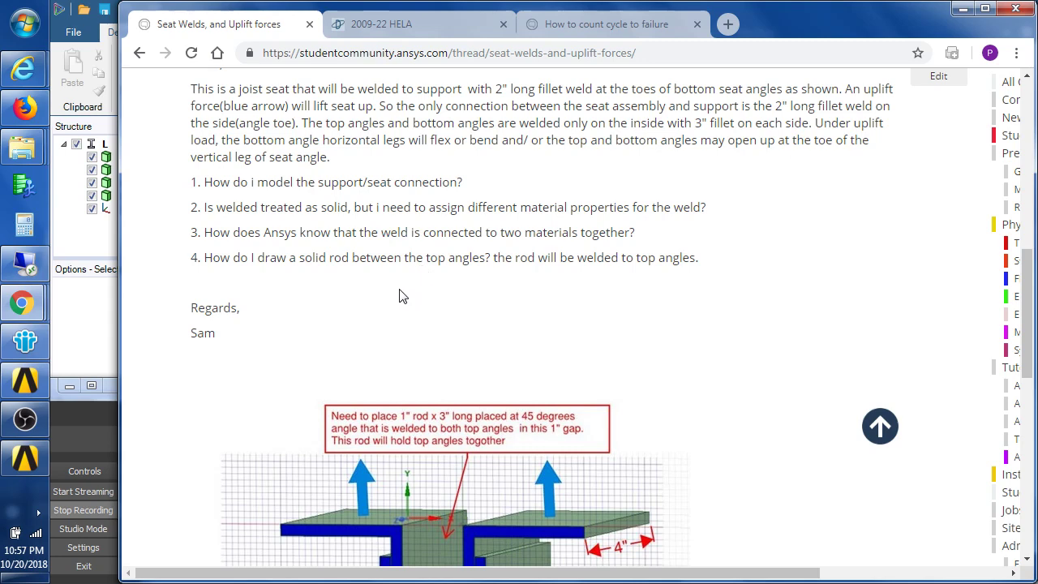
scroll("down", 3)
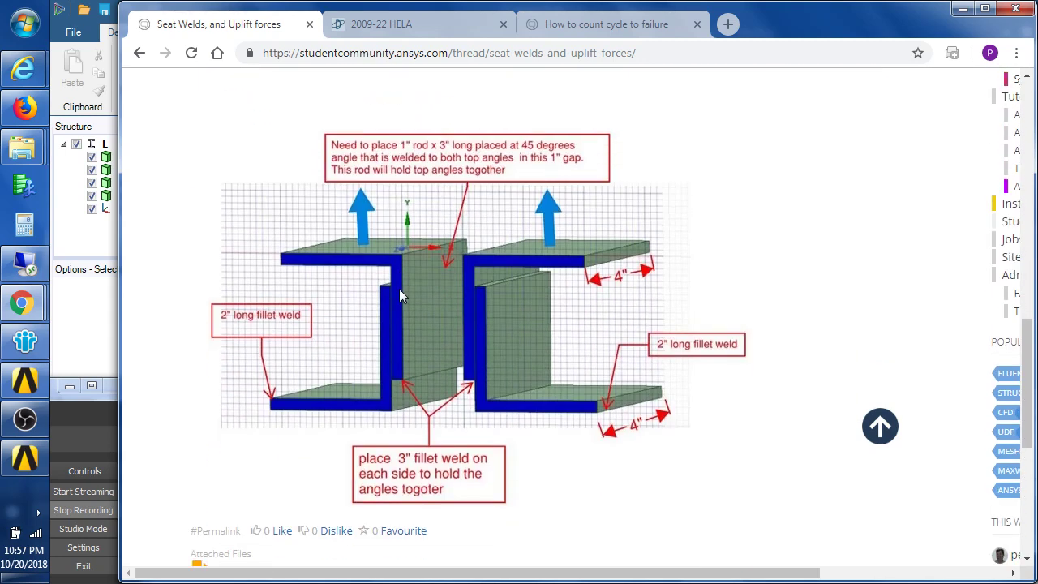
mouse_move(263, 360)
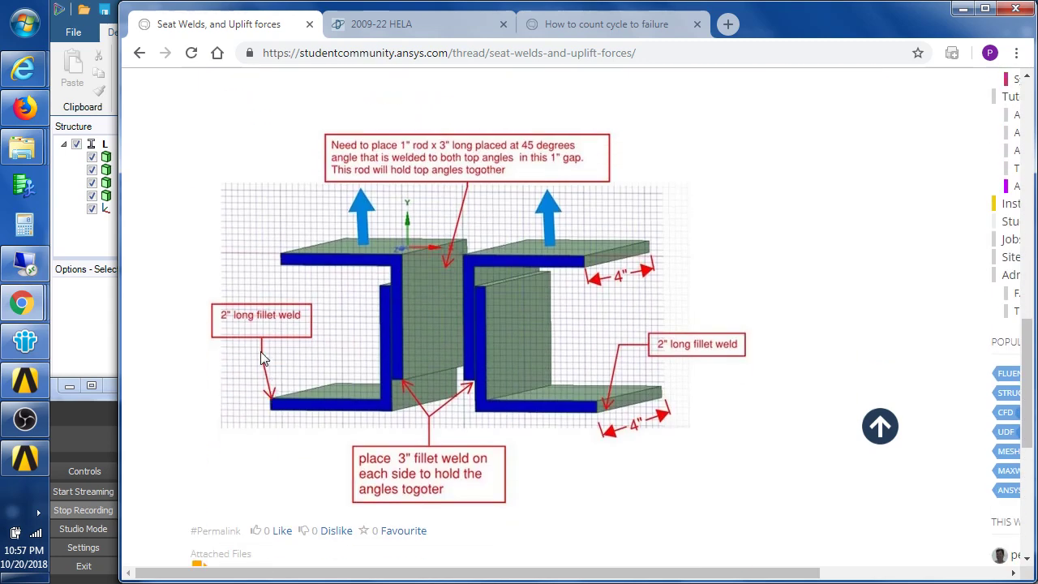
mouse_move(635, 406)
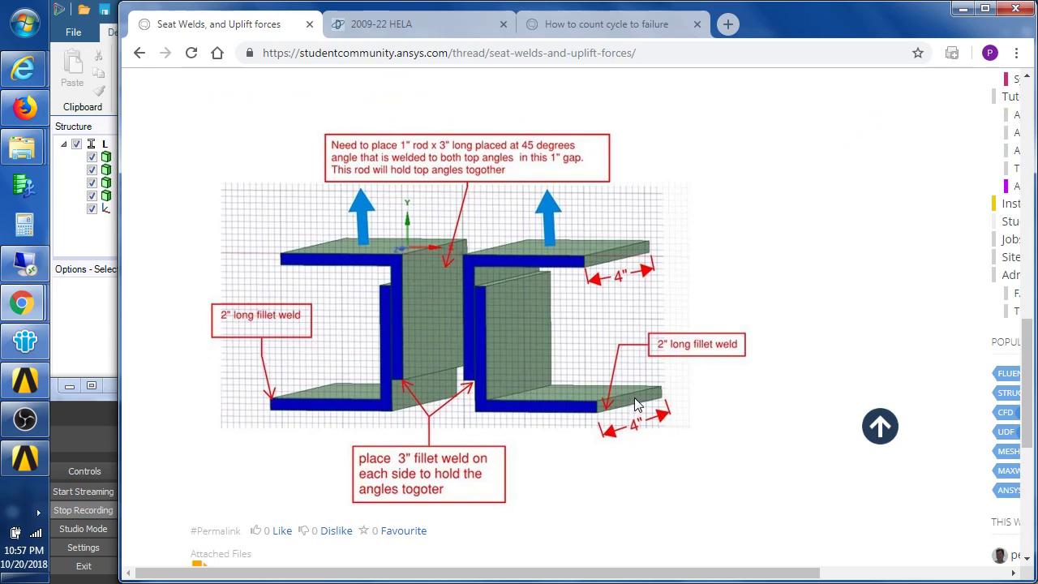
mouse_move(354, 432)
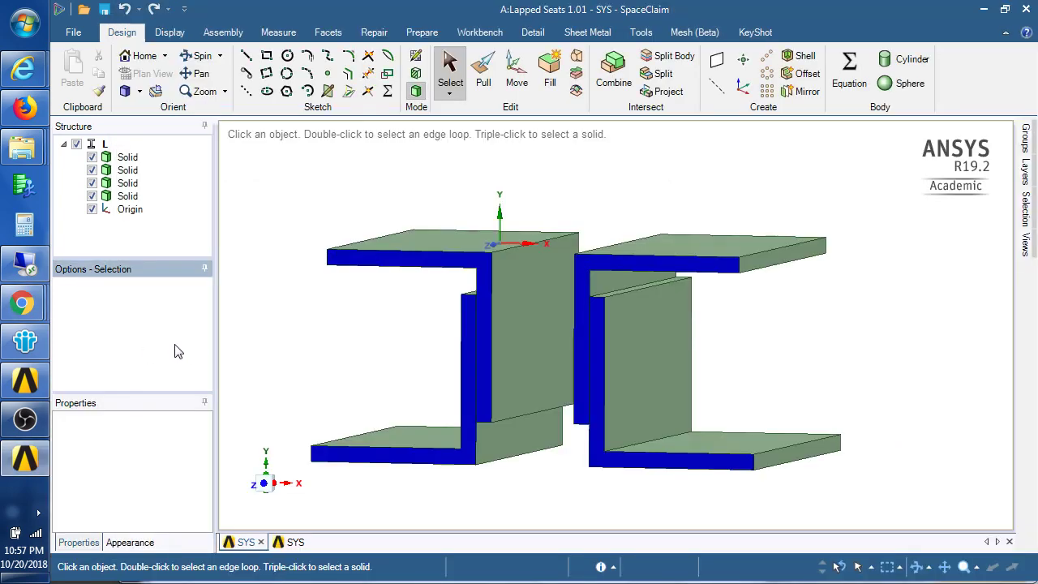
- Create a reference plane on the seat assembly and move it into position along the seat
left_click(126, 182)
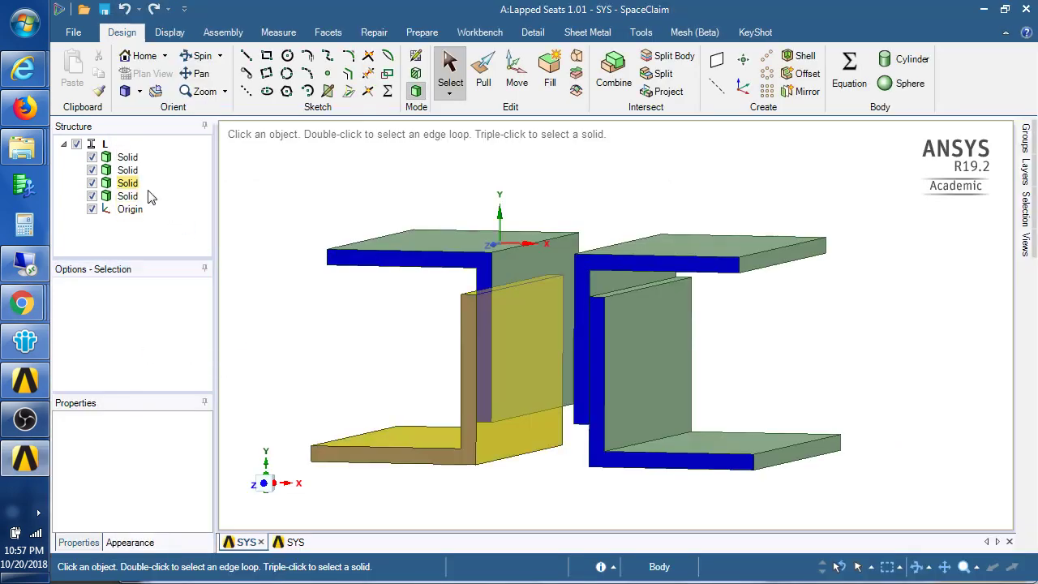
left_click(251, 314)
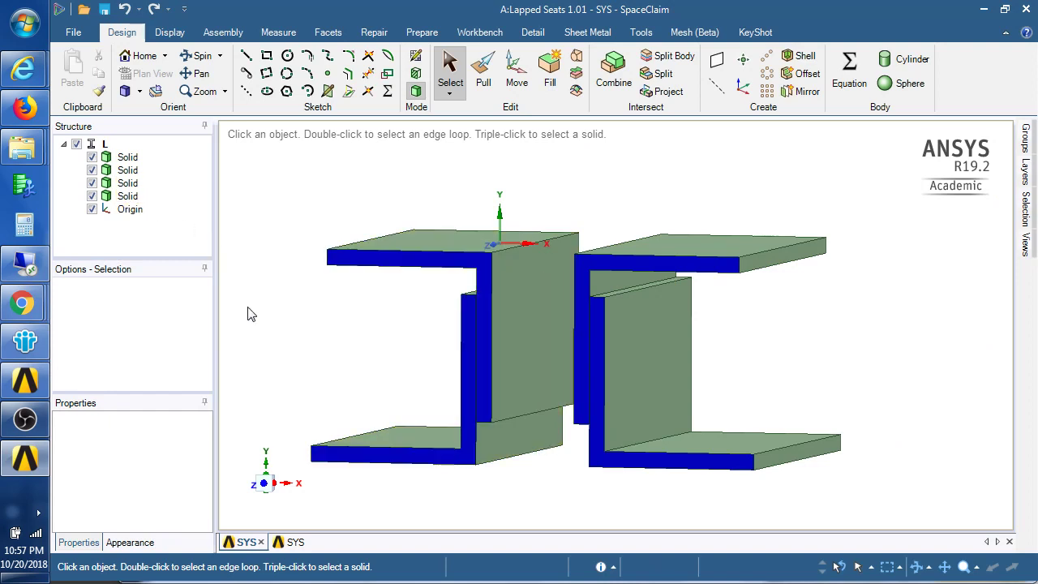
mouse_move(397, 144)
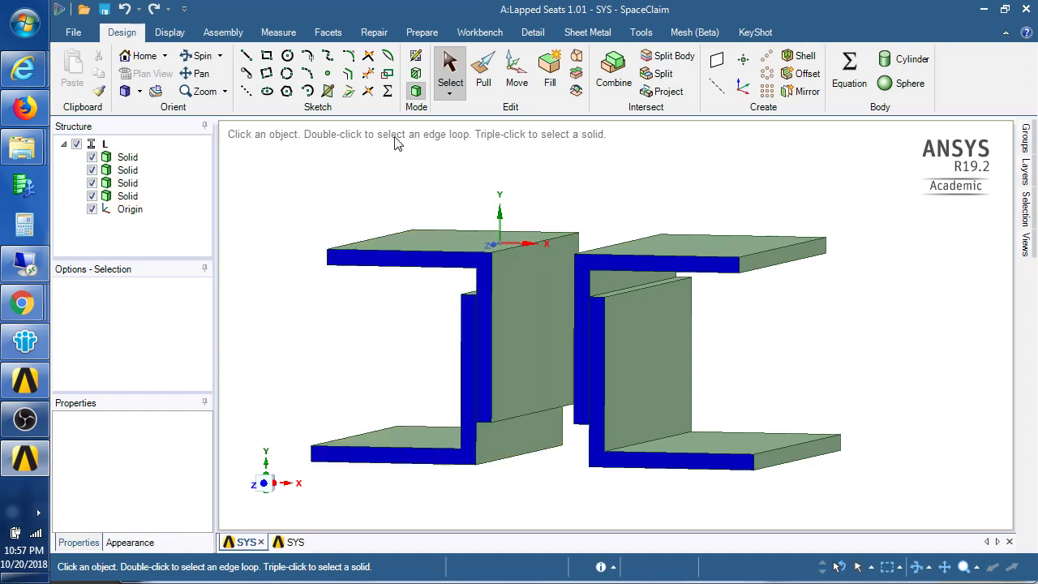
left_click(717, 65)
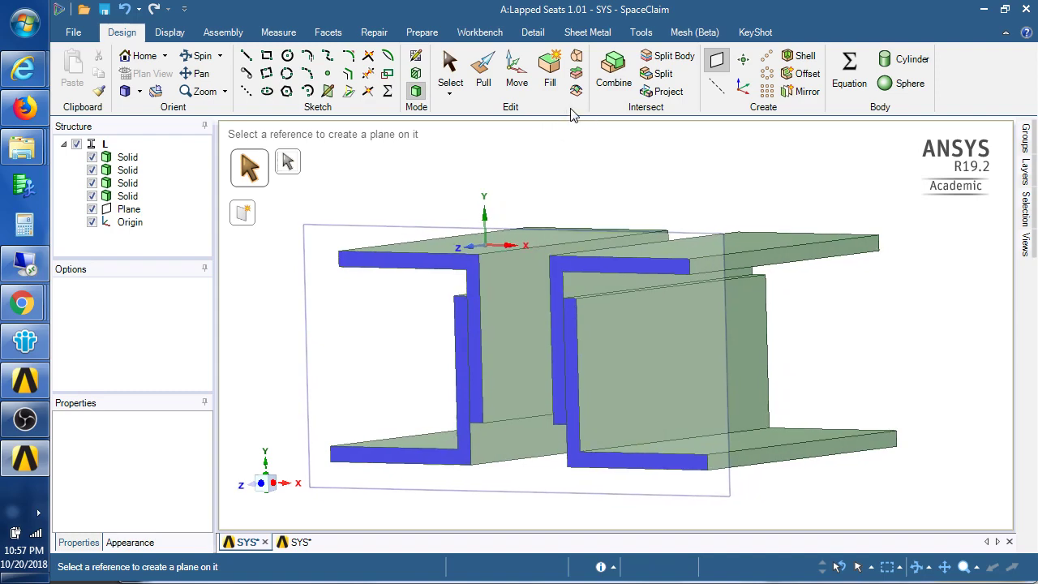
left_click(515, 68)
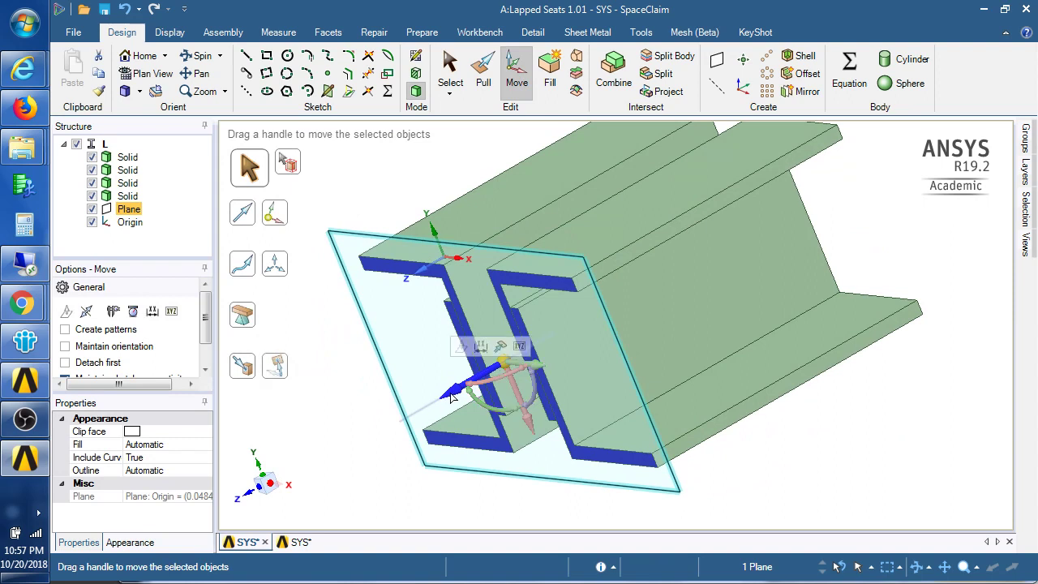
left_click_drag(454, 386, 500, 373)
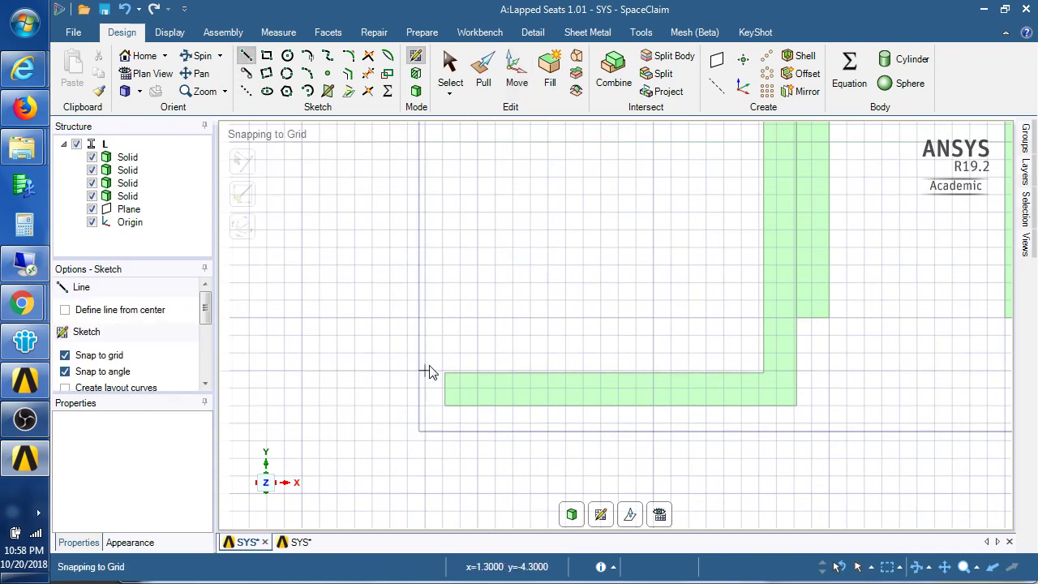
- Draw a 45° line closing a triangular weld profile at the angle toe and return to 3D
left_click(444, 373)
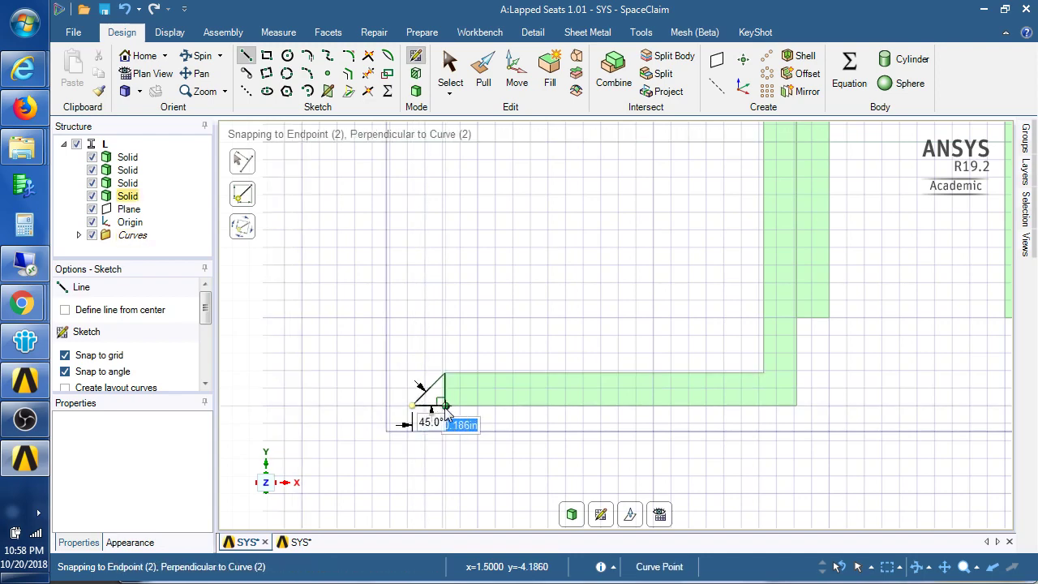
mouse_move(571, 514)
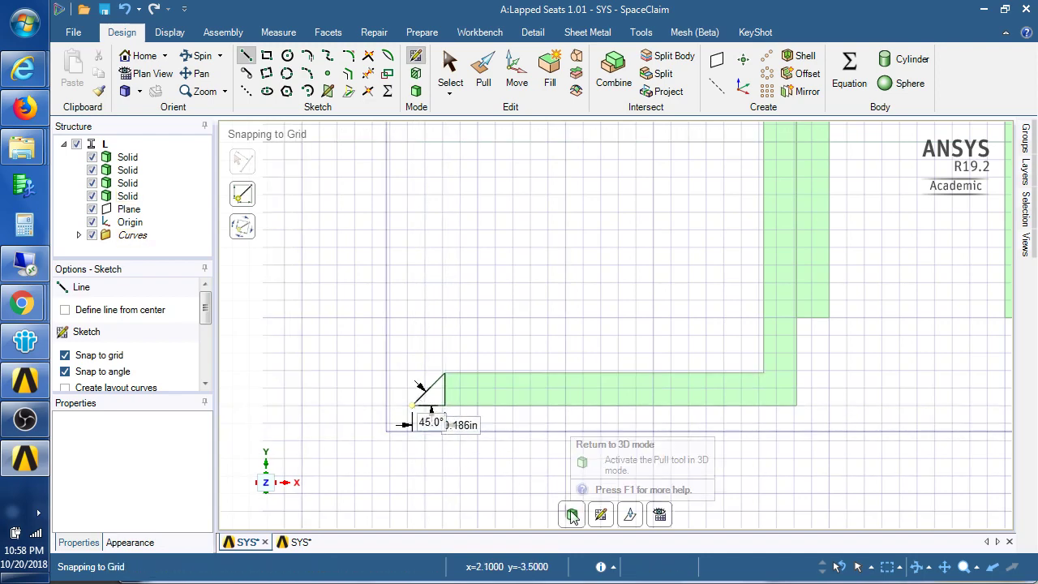
left_click(78, 235)
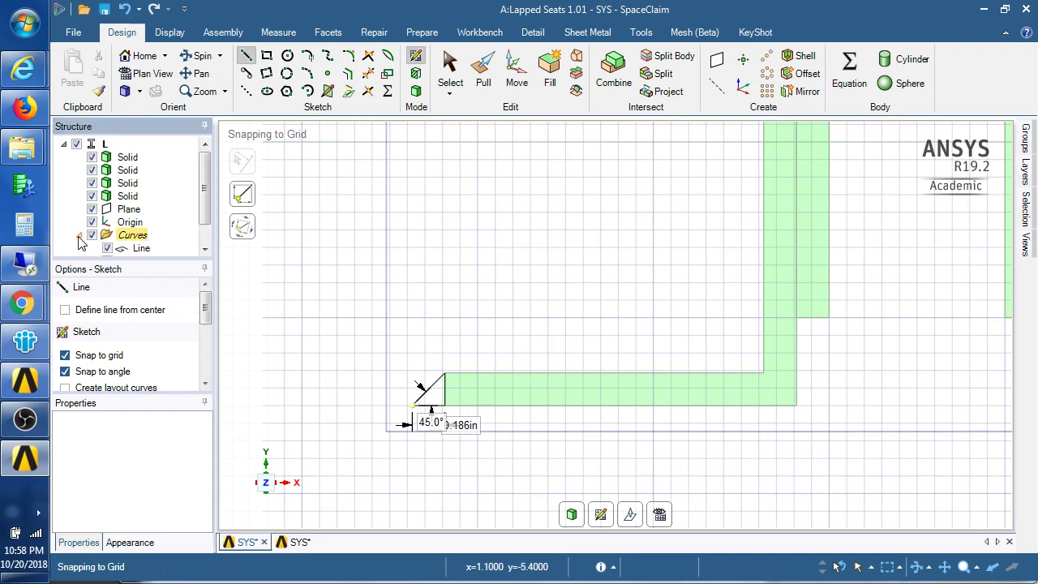
left_click(77, 235)
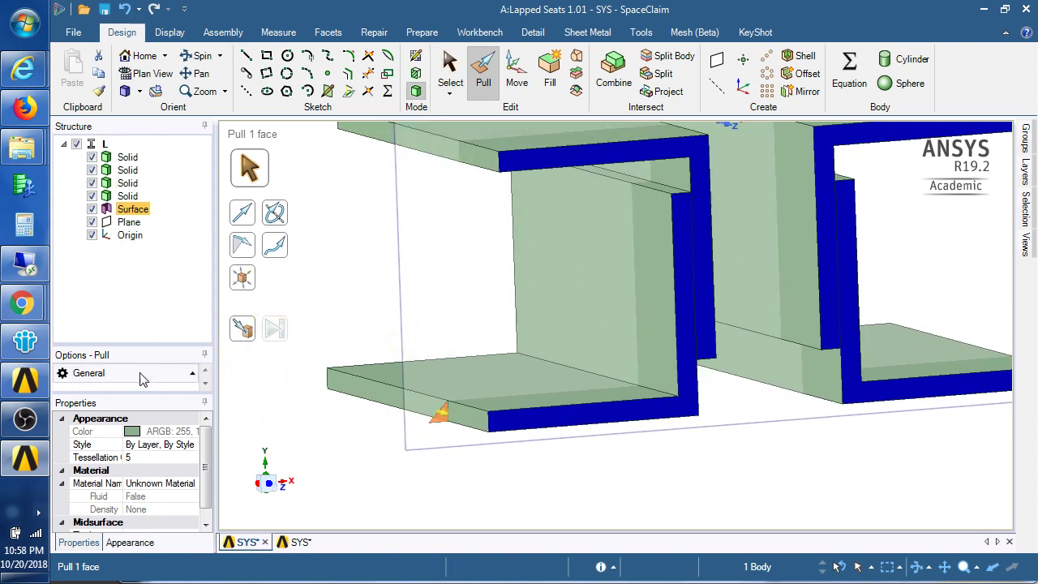
mouse_move(136, 348)
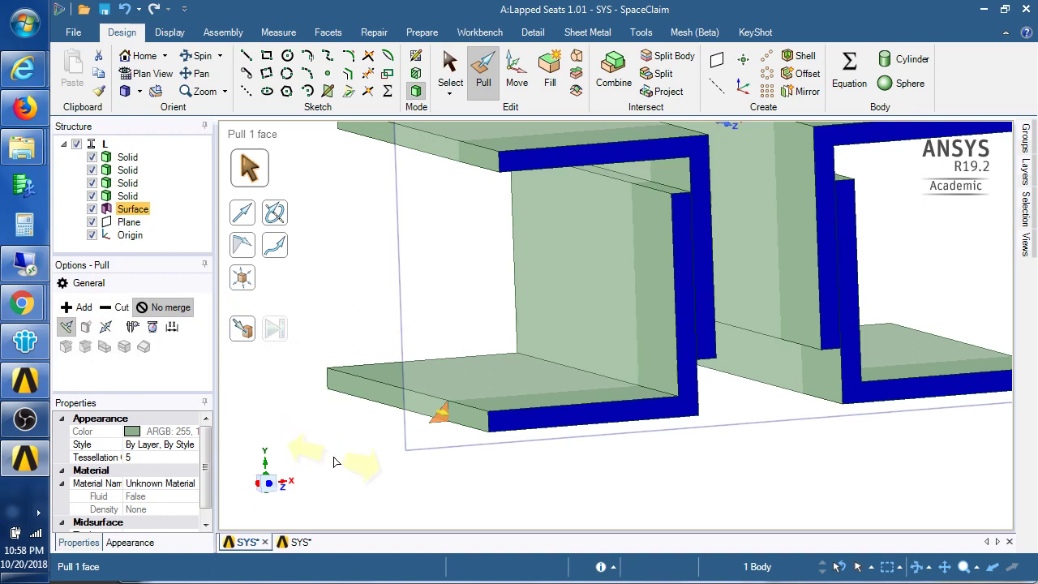
- Pull the triangular profile 2.000 in along the toe to form the first outer weld solid
left_click(438, 413)
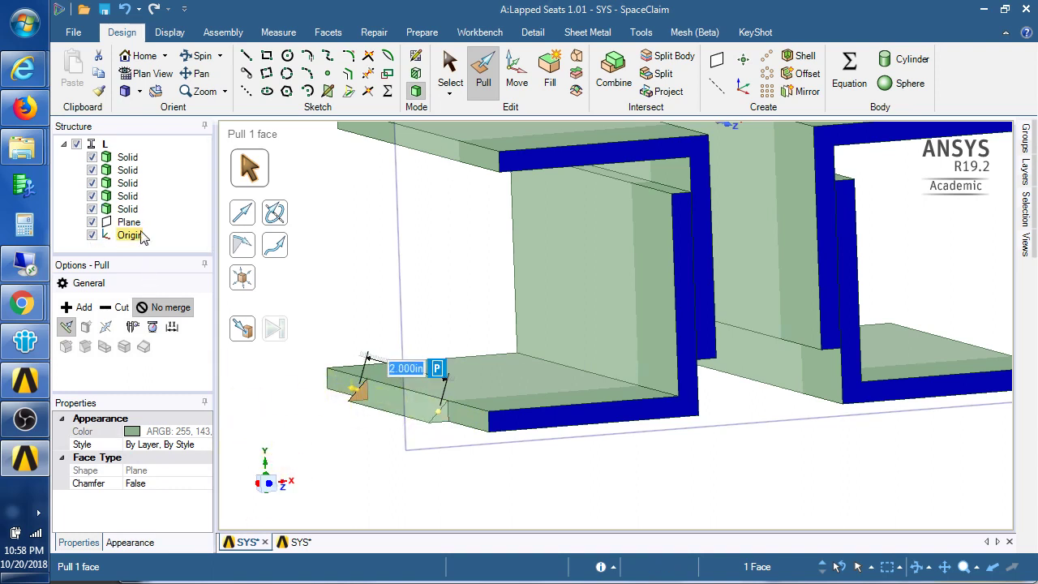
left_click(127, 207)
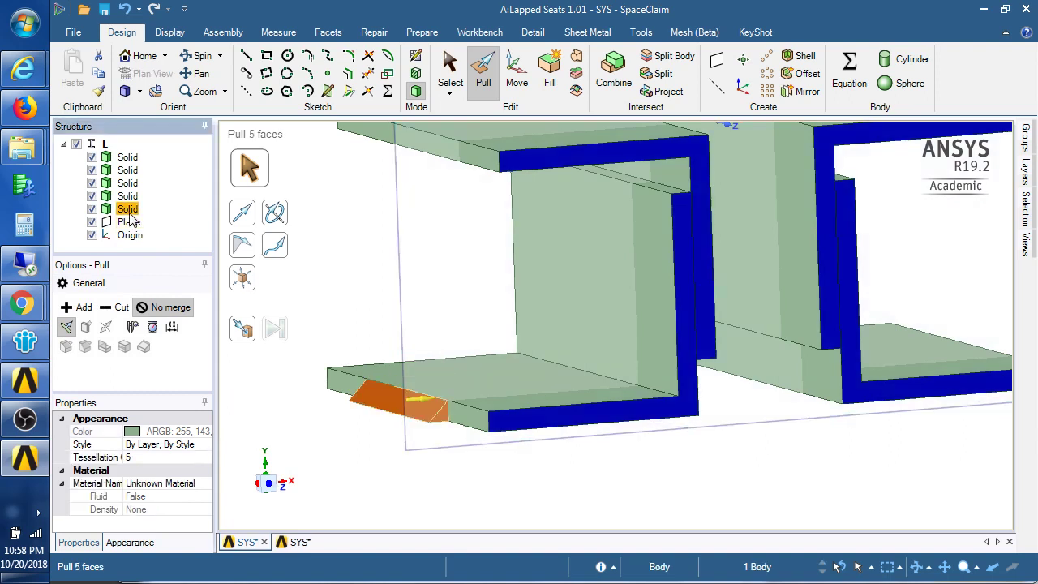
right_click(126, 207)
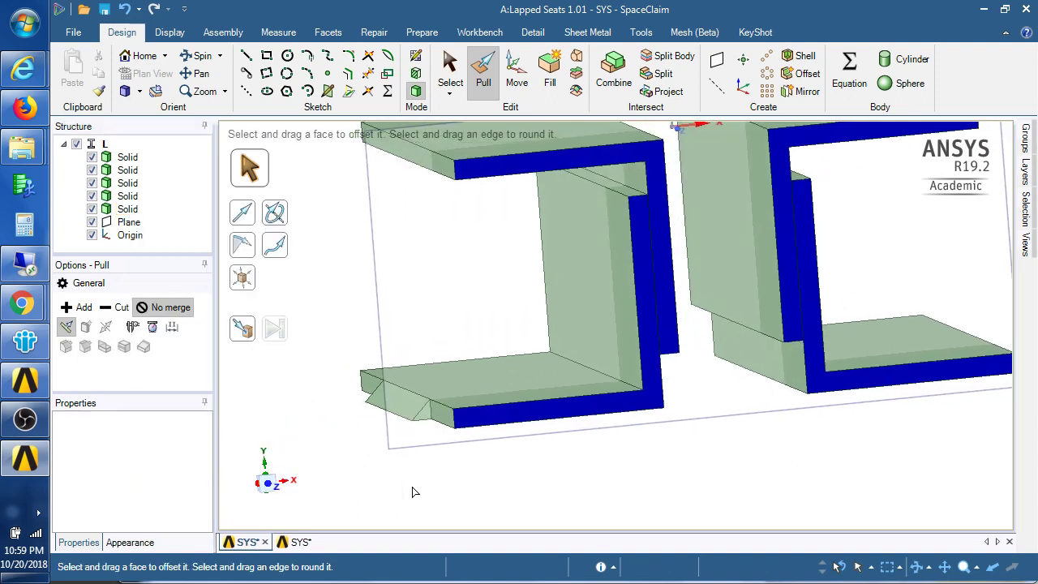
- Sketch a second triangular weld profile at the flange's outer corner and select it for pulling
left_click(129, 221)
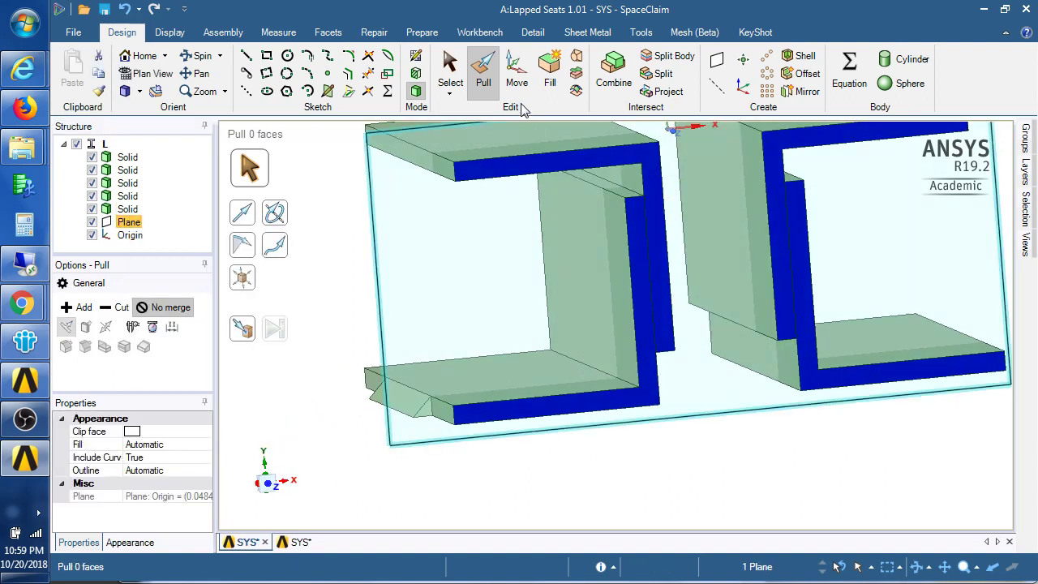
left_click(450, 68)
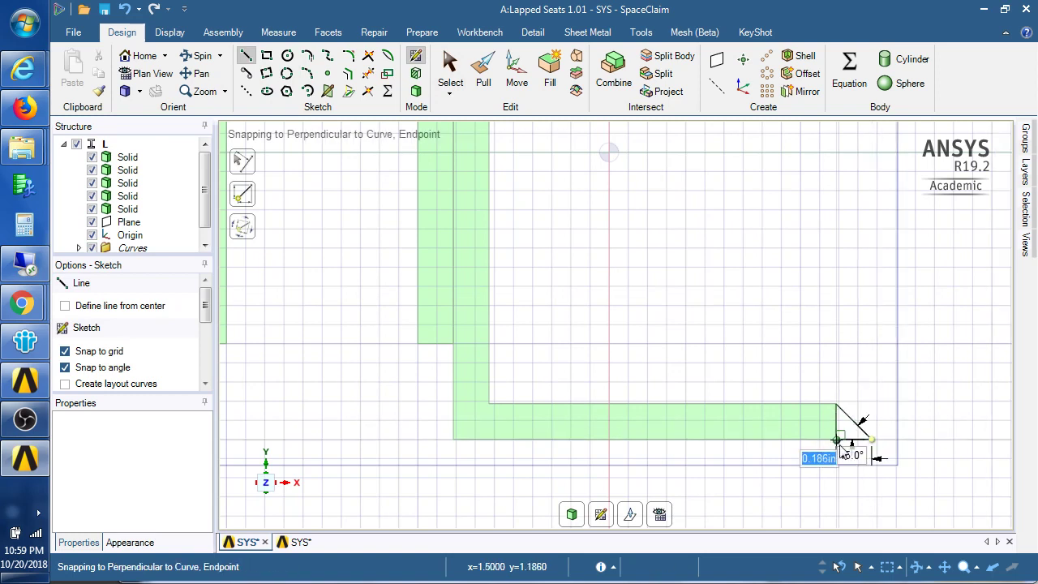
mouse_move(590, 420)
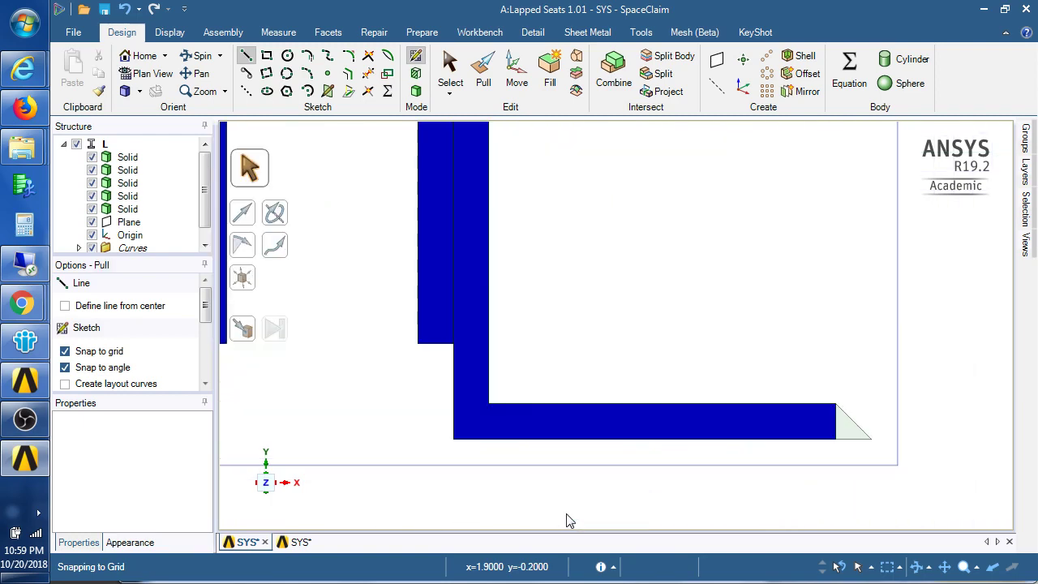
left_click(483, 73)
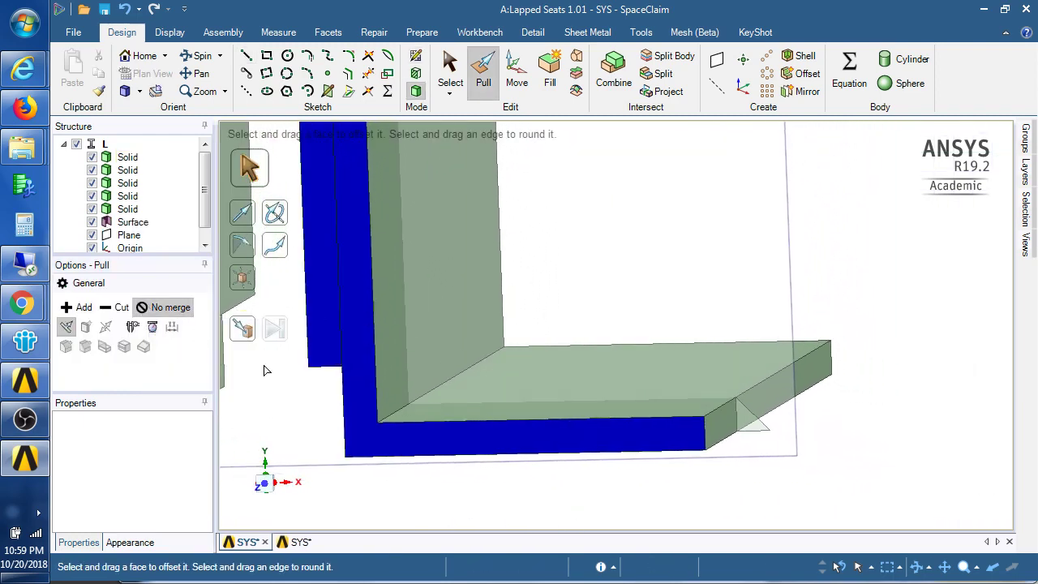
left_click(745, 418)
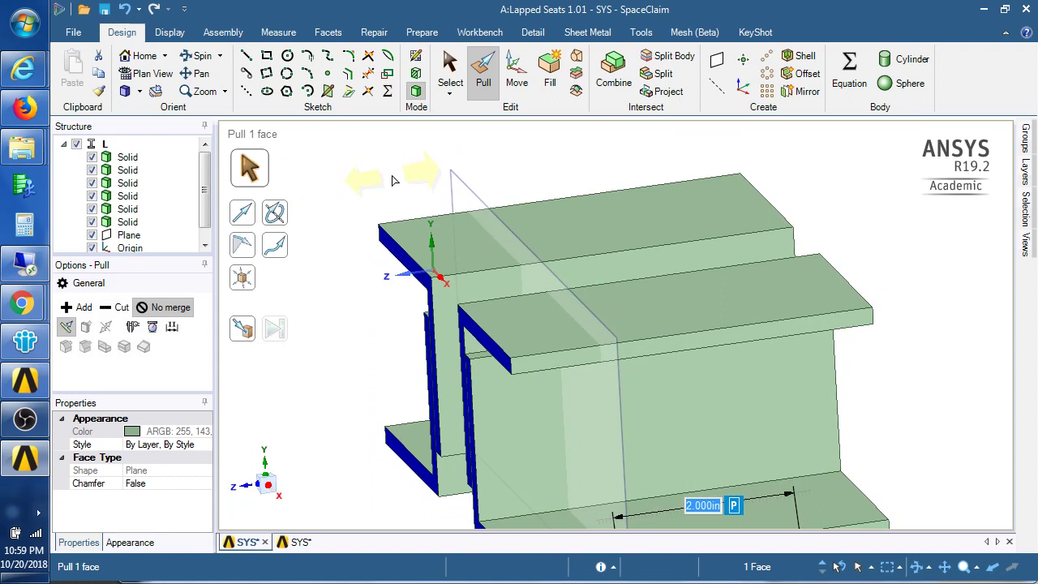
- Extrude the triangle 2 in along the flange, forming the second outer weld solid
left_click(515, 71)
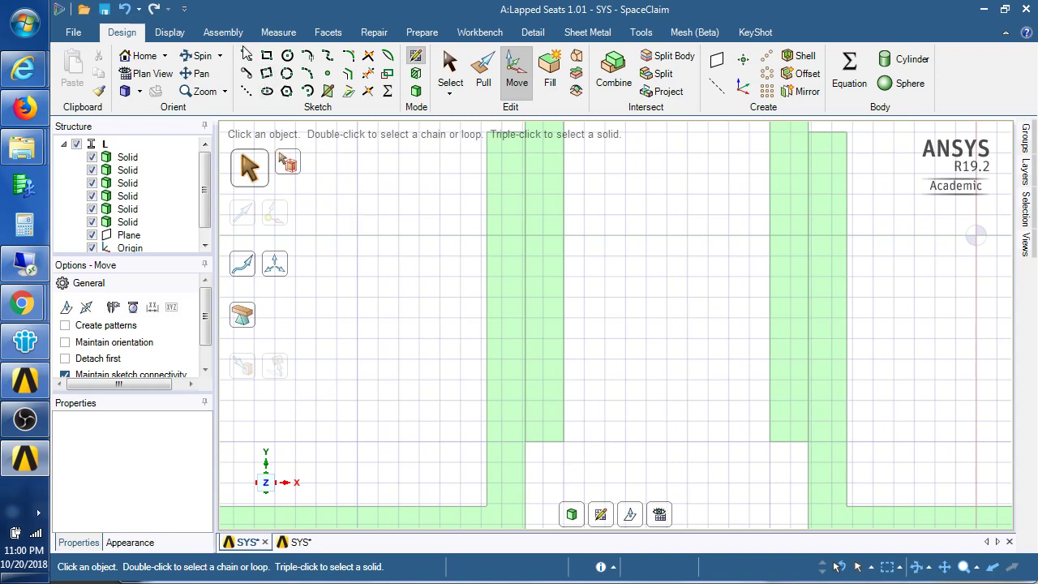
- Sketch a 45° triangle at the left inner corner and pull it 3 in into a weld solid
left_click(247, 55)
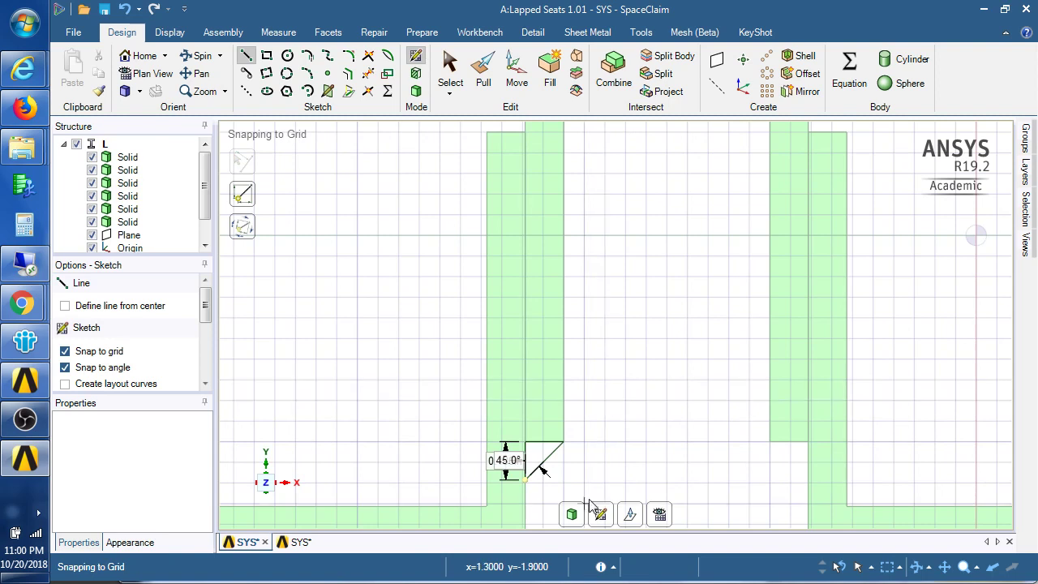
left_click(484, 68)
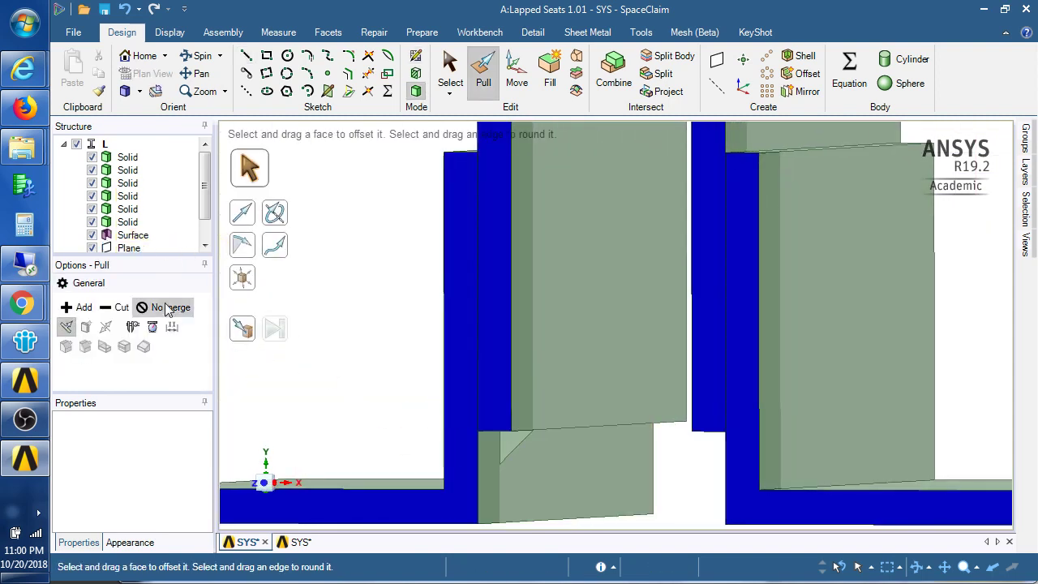
left_click(510, 451)
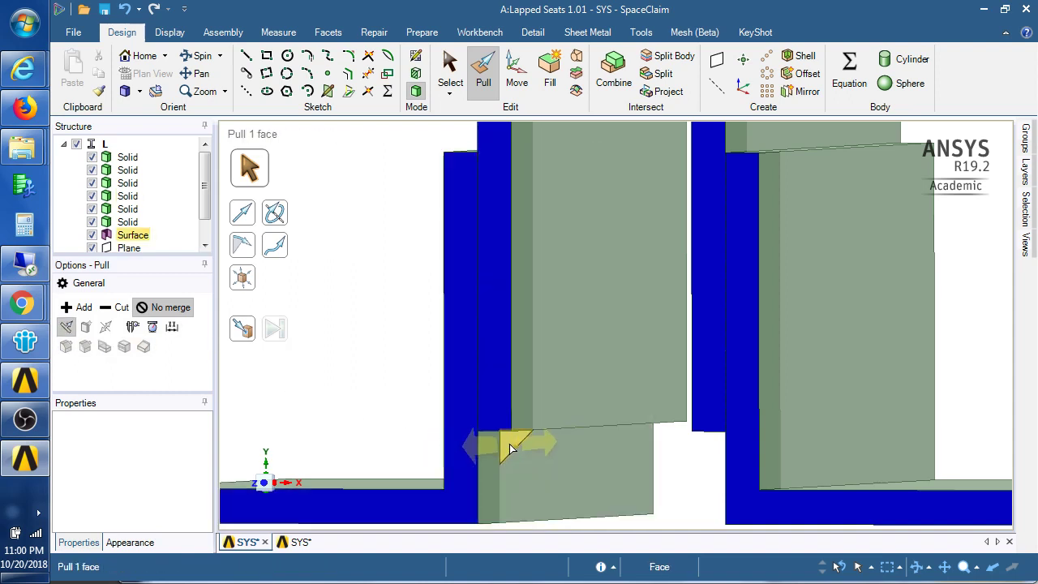
left_click(516, 445)
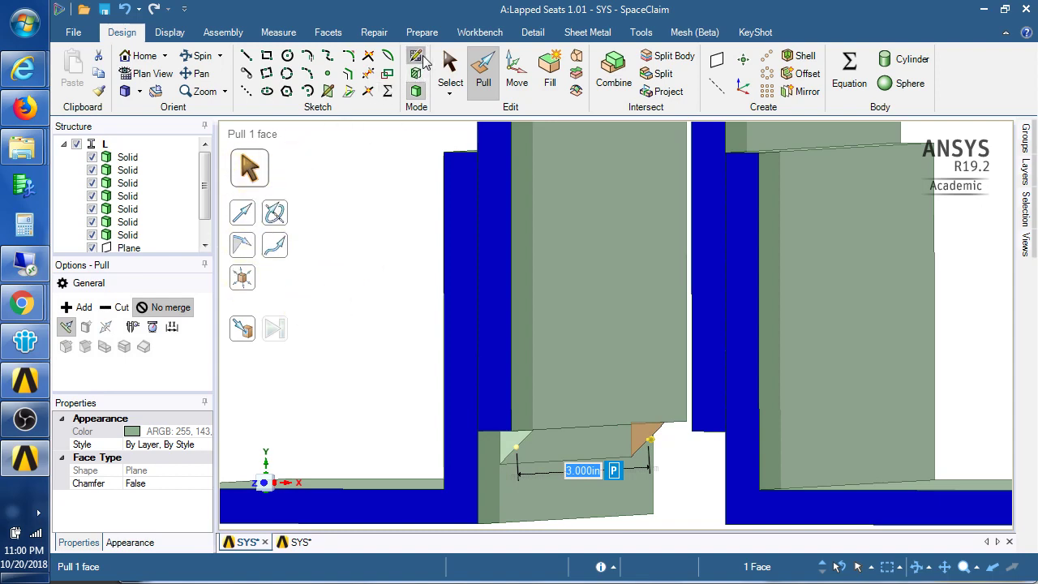
left_click(450, 73)
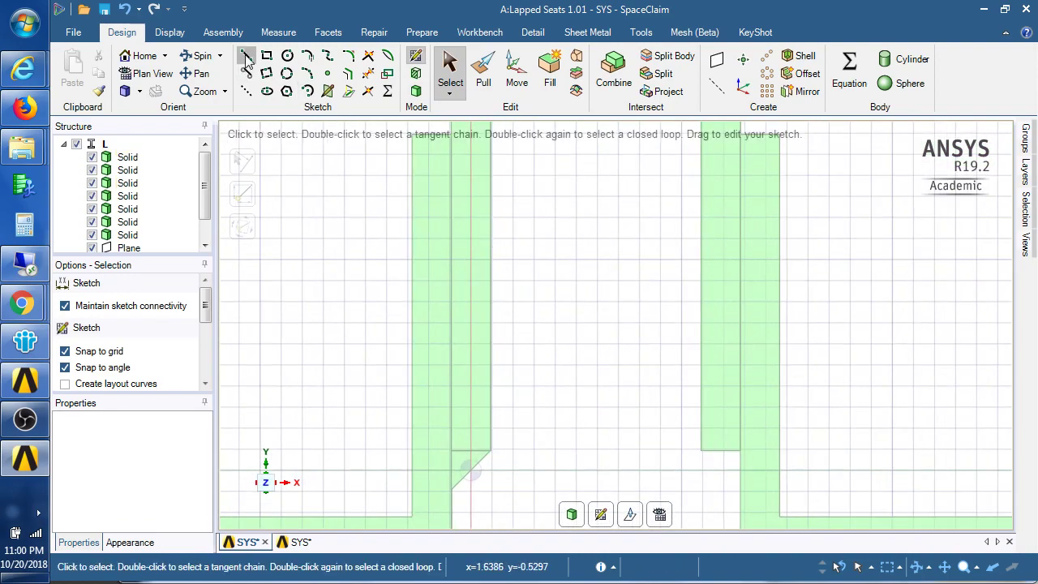
- Sketch a matching triangle at the right inner corner and pull it 3 in into a weld solid
left_click(247, 56)
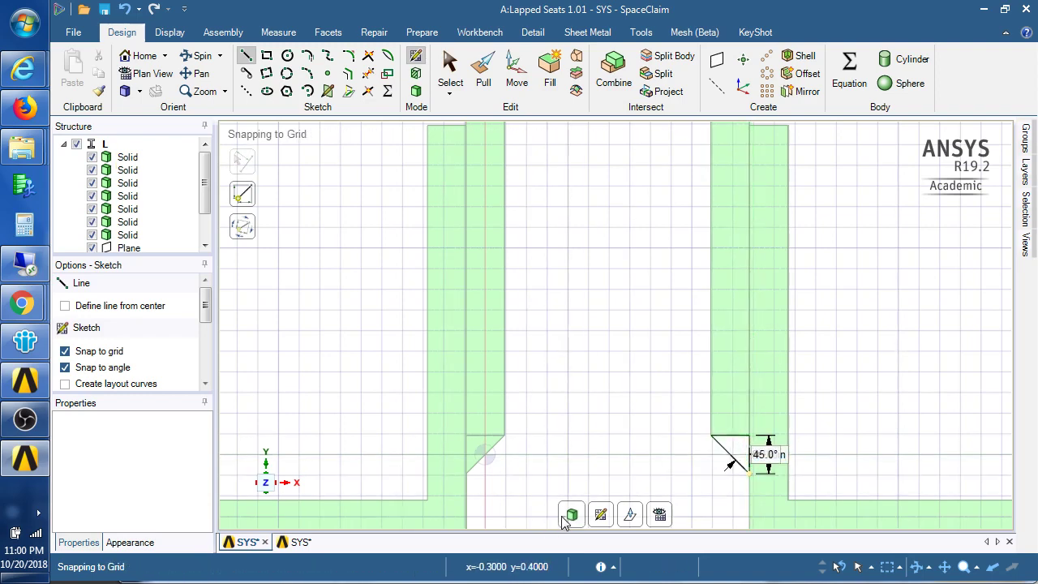
left_click(483, 68)
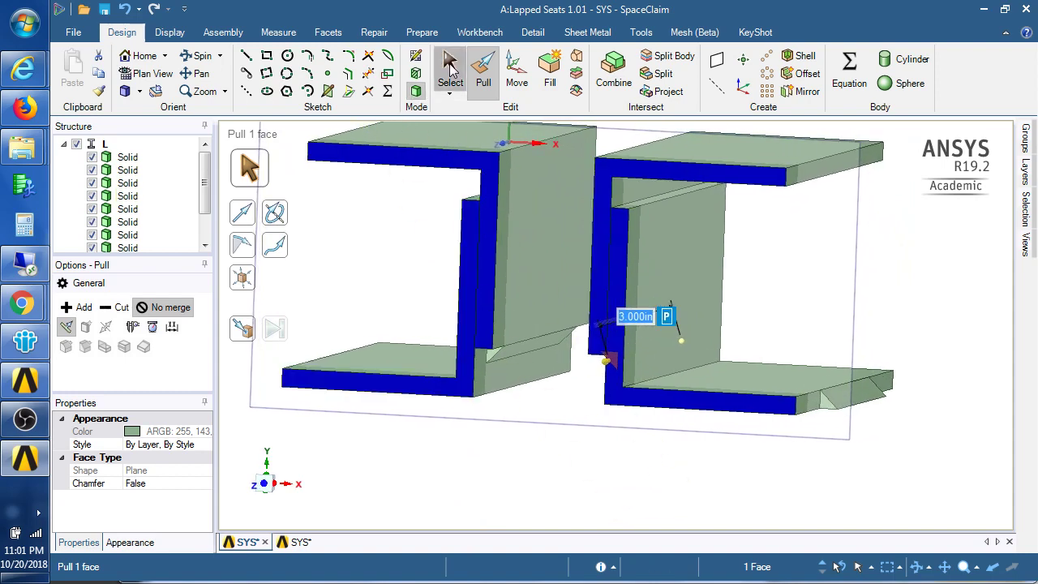
left_click(451, 71)
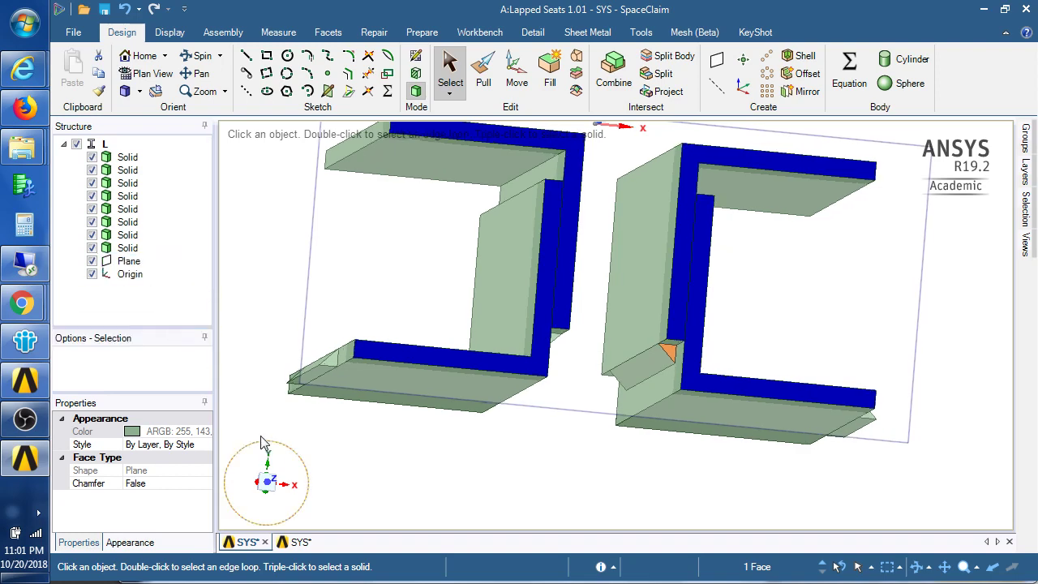
- Uncheck Plane in the Structure tree and orbit the assembly to inspect all four welds
left_click(128, 260)
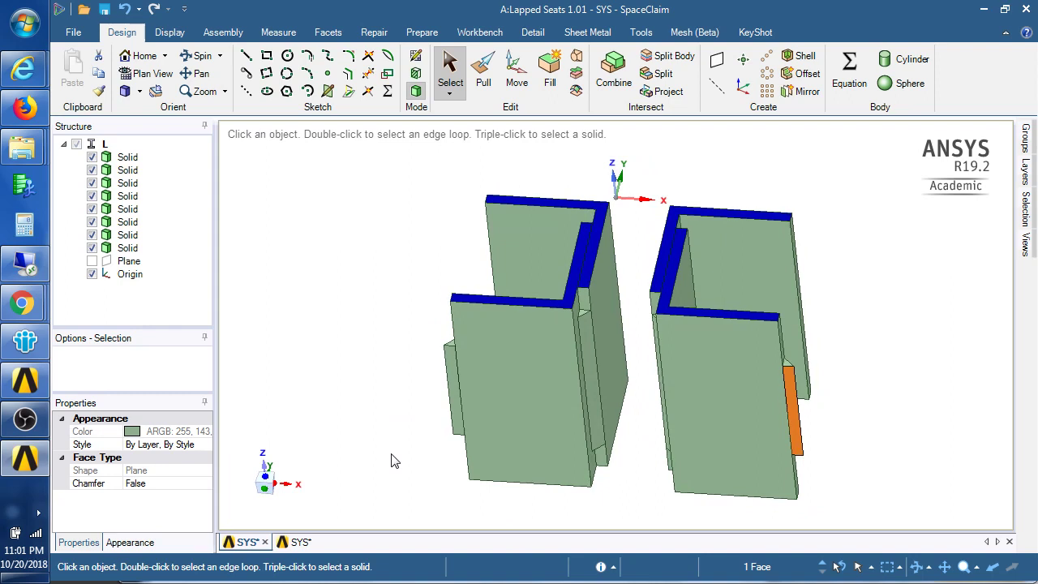
mouse_move(397, 436)
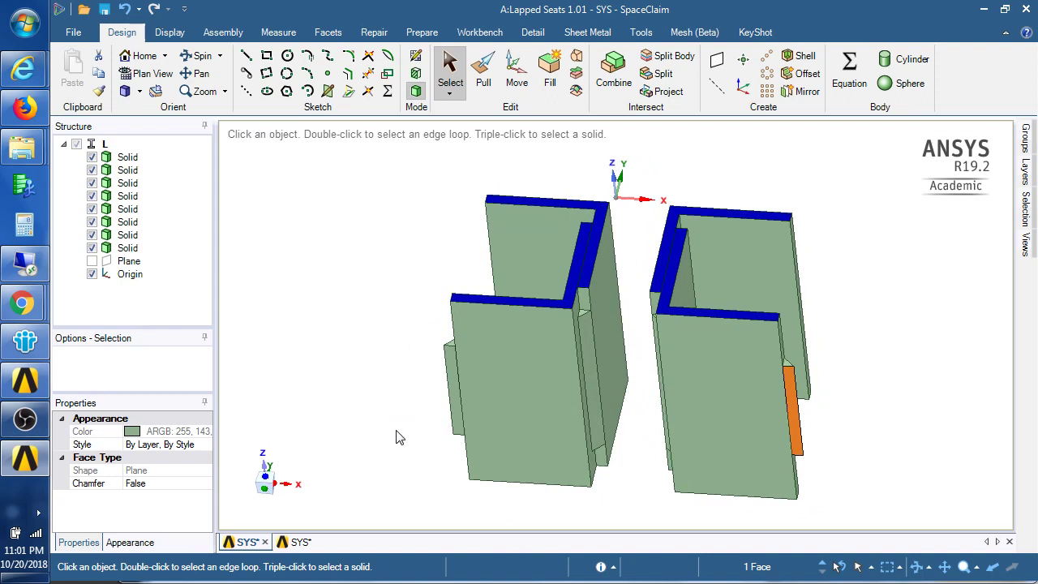
left_click(729, 405)
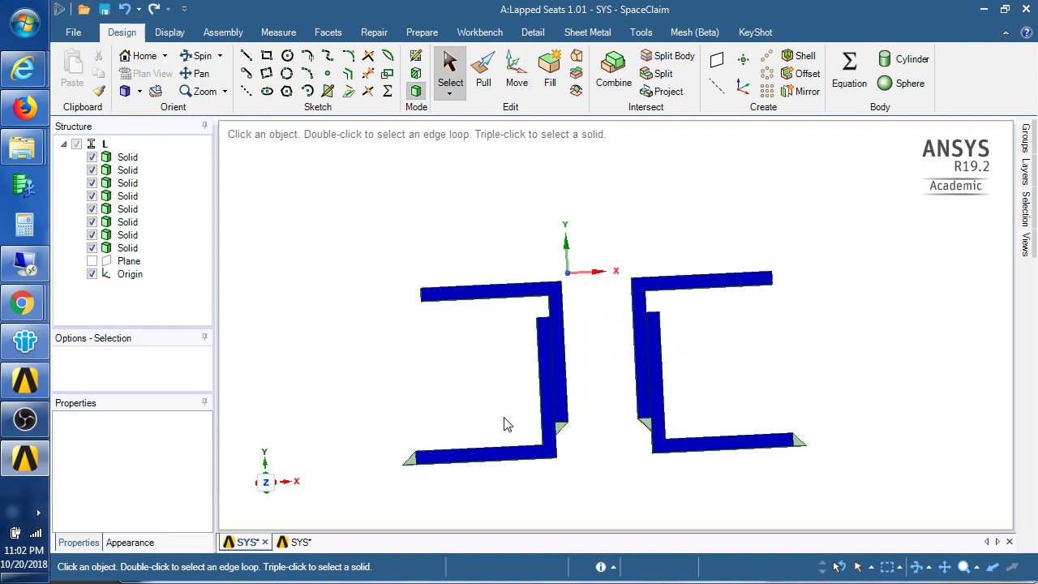
mouse_move(477, 420)
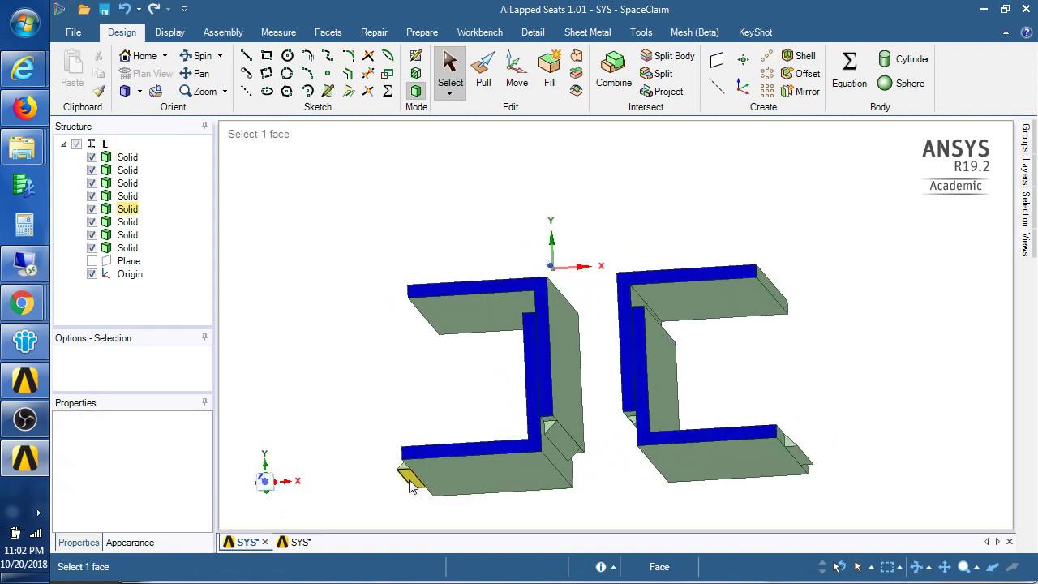
left_click(791, 454)
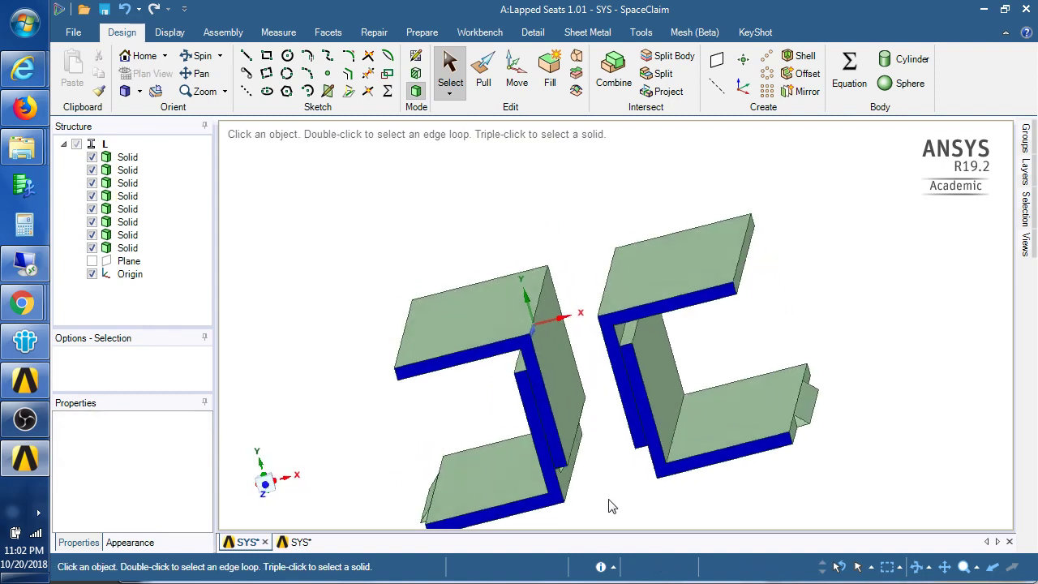
left_click_drag(613, 505, 607, 405)
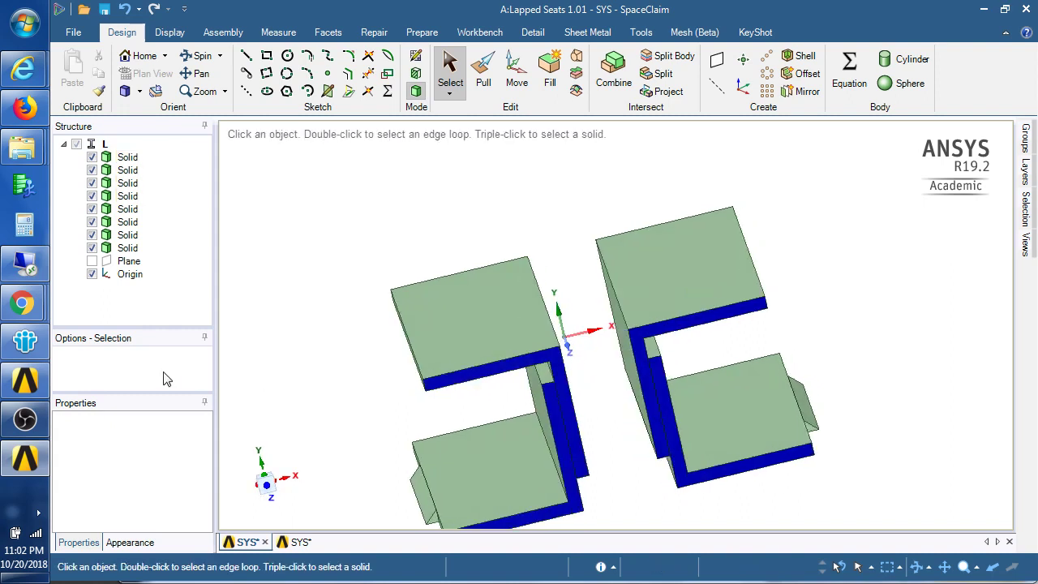
mouse_move(295, 370)
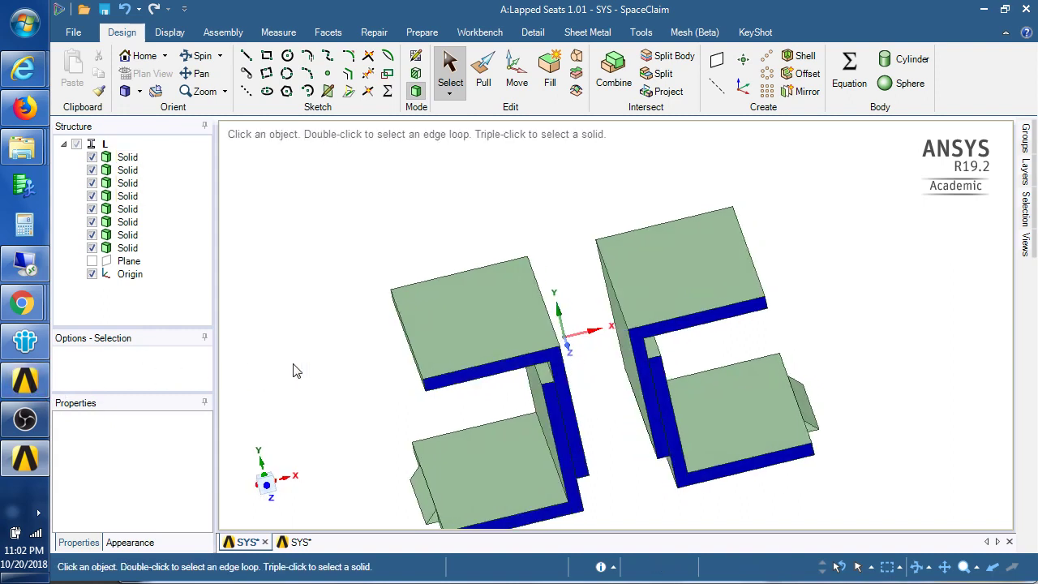